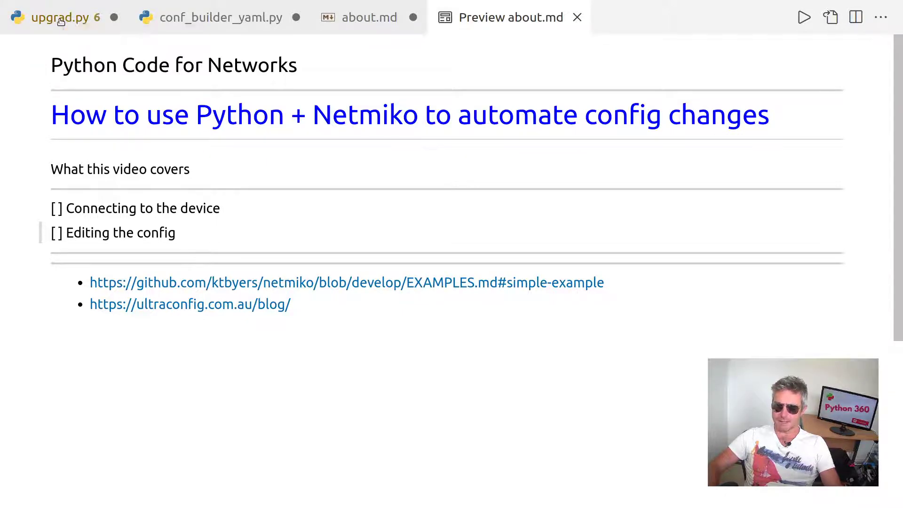
Switch from the about.md preview to upgrad.py with its cisco_switch connection dictionary.
click(55, 17)
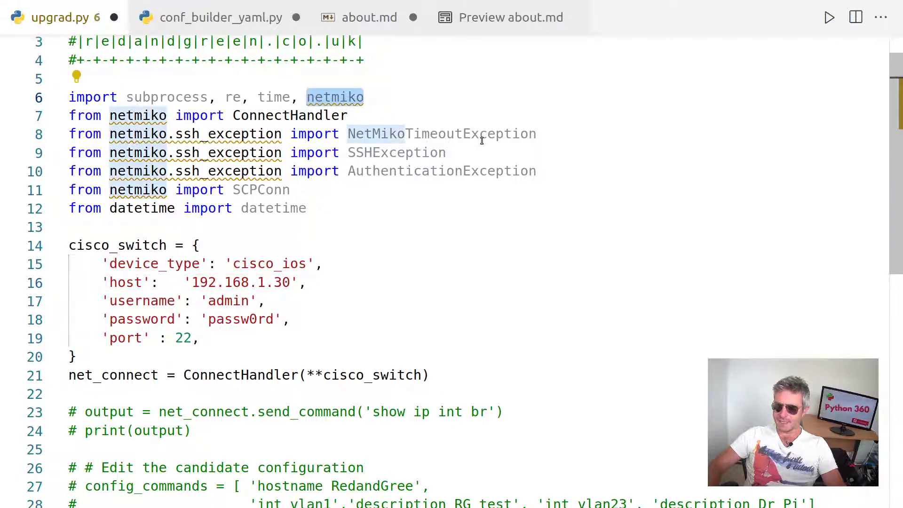
mouse_move(591, 322)
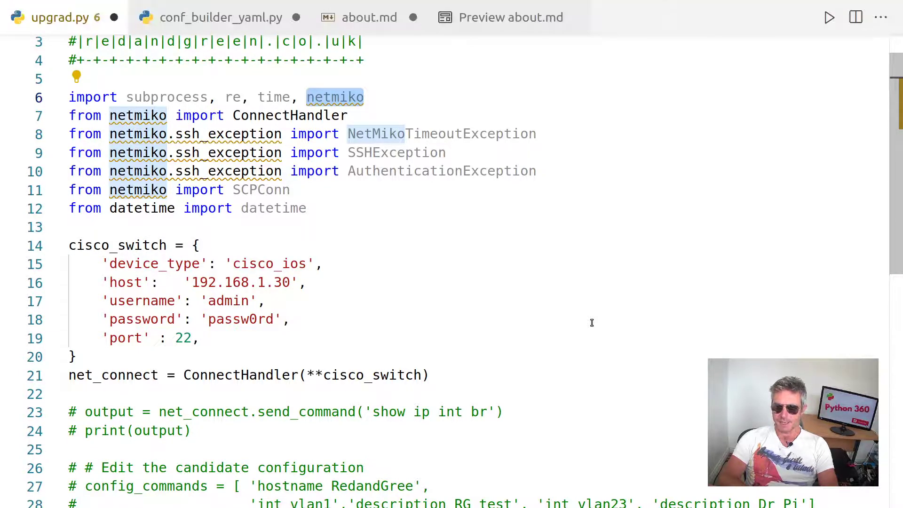
mouse_move(440, 244)
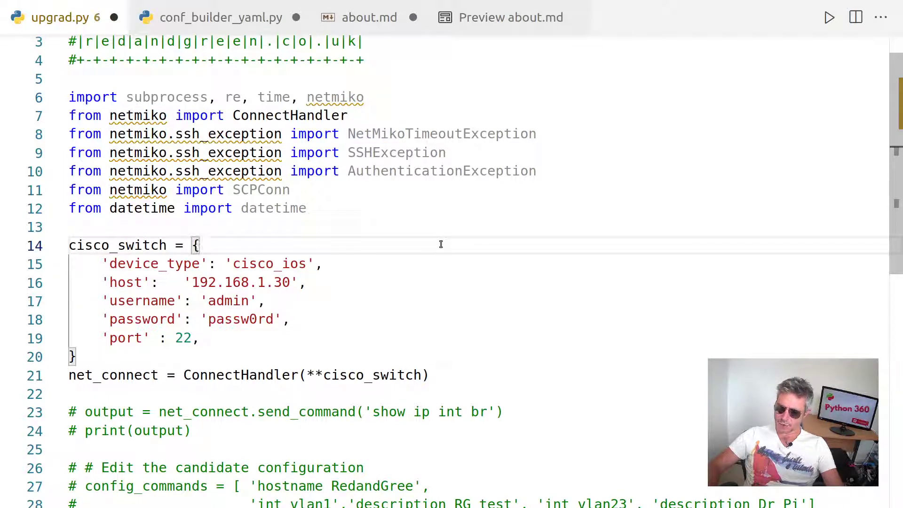
mouse_move(365, 267)
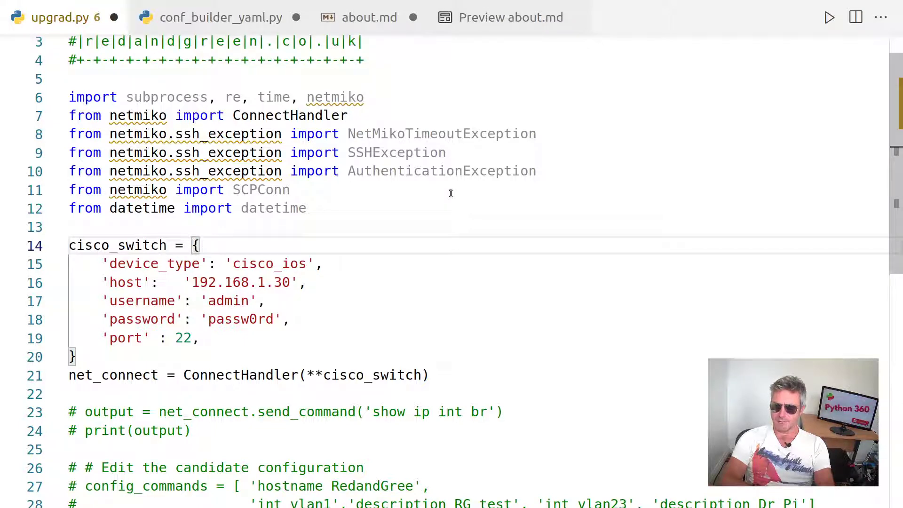
mouse_move(365, 127)
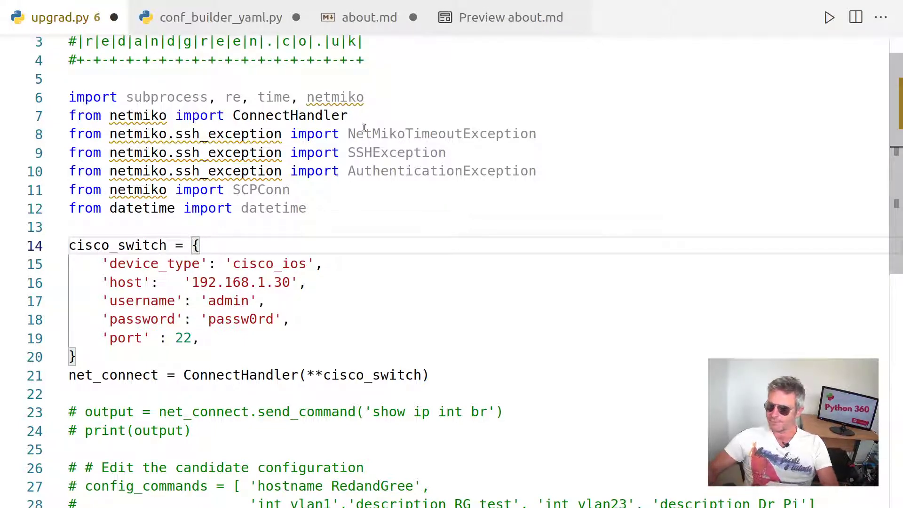
drag(126, 97, 284, 97)
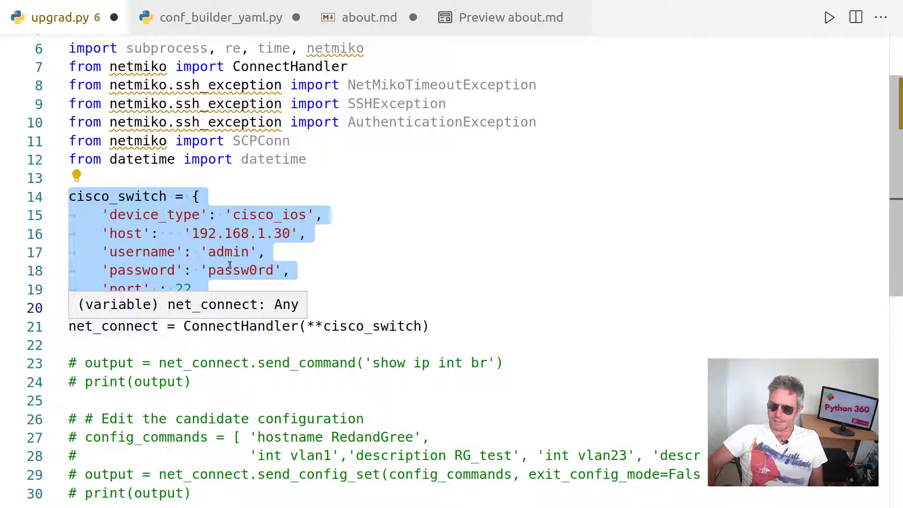
mouse_move(543, 269)
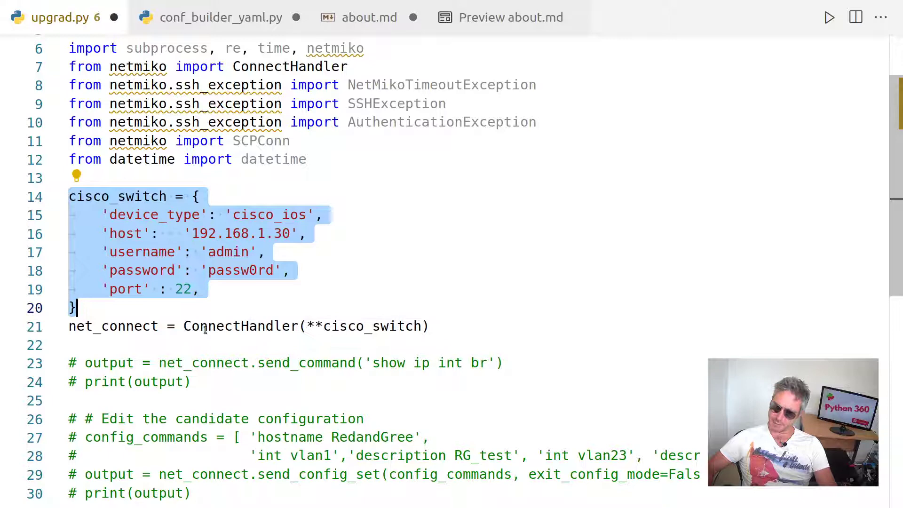
mouse_move(239, 326)
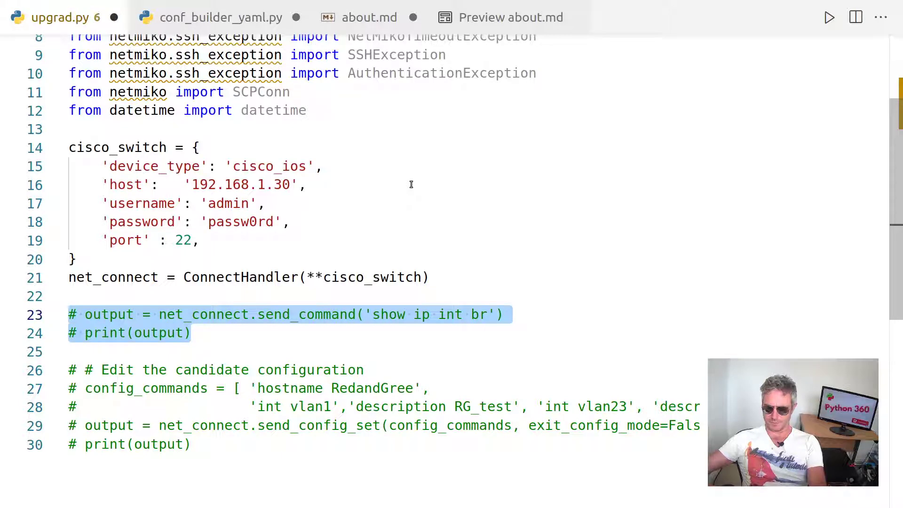
In the terminal, run 'sudo python upgrad.py' with the sudo password, hitting the import error.
key(ctrl+/)
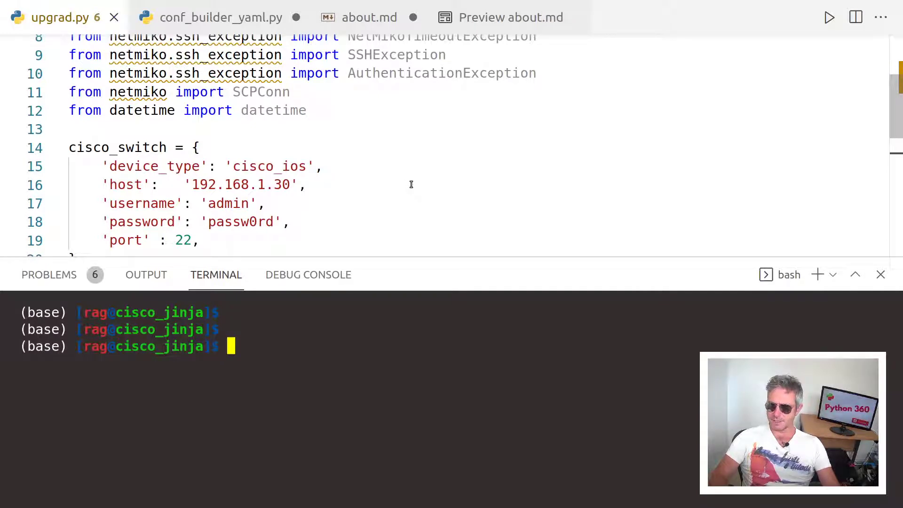
text(clear)
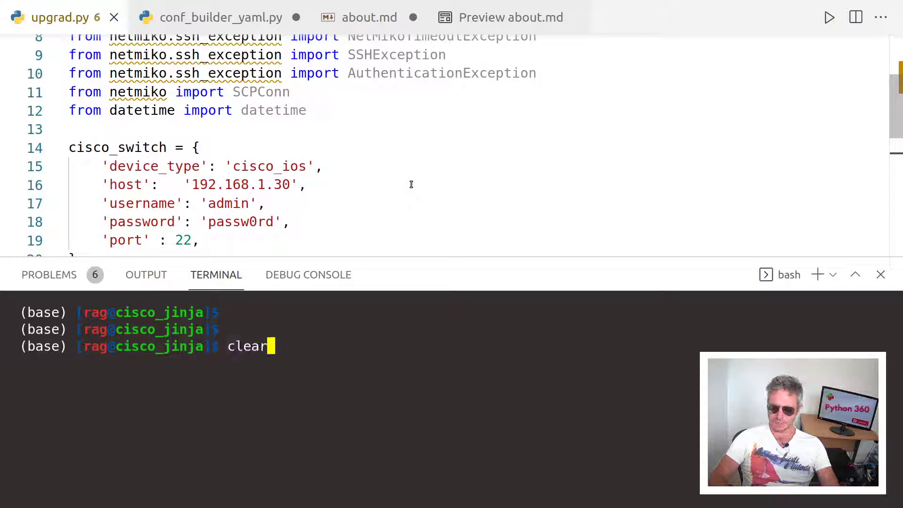
text(sudo python upgrad.py)
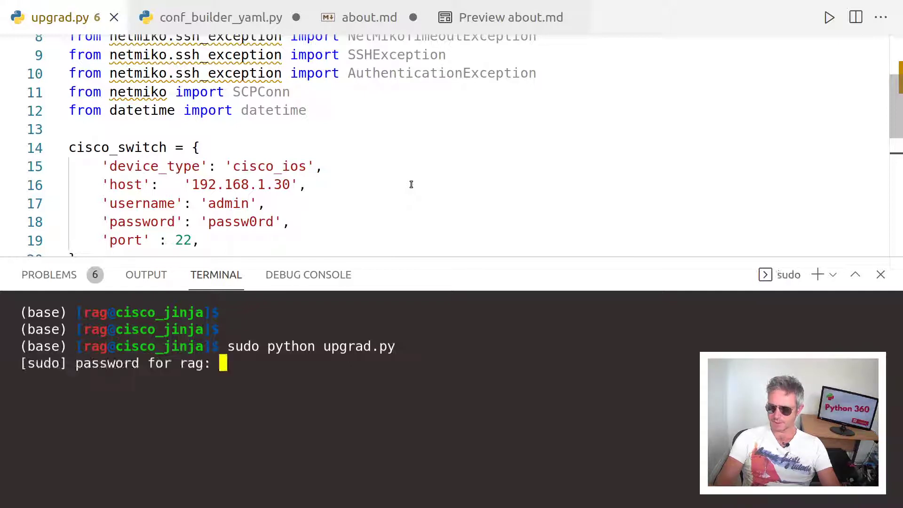
text(******)
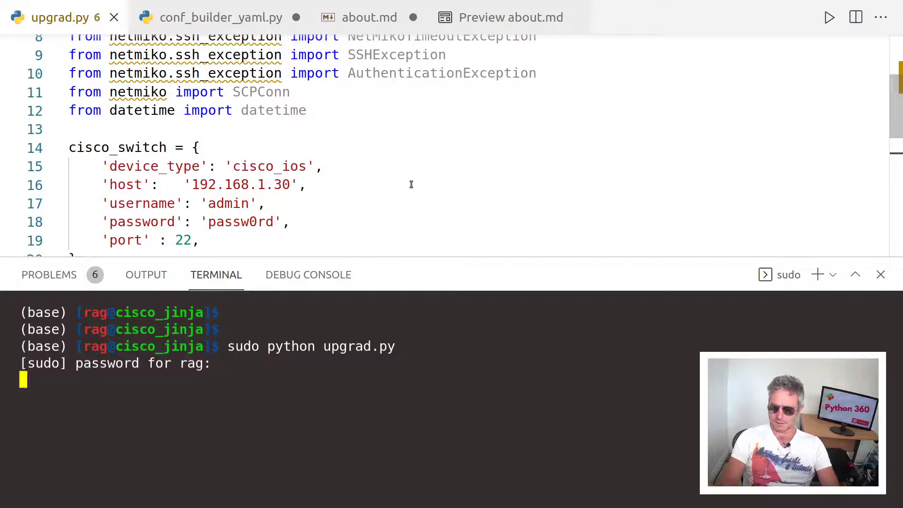
key(Enter)
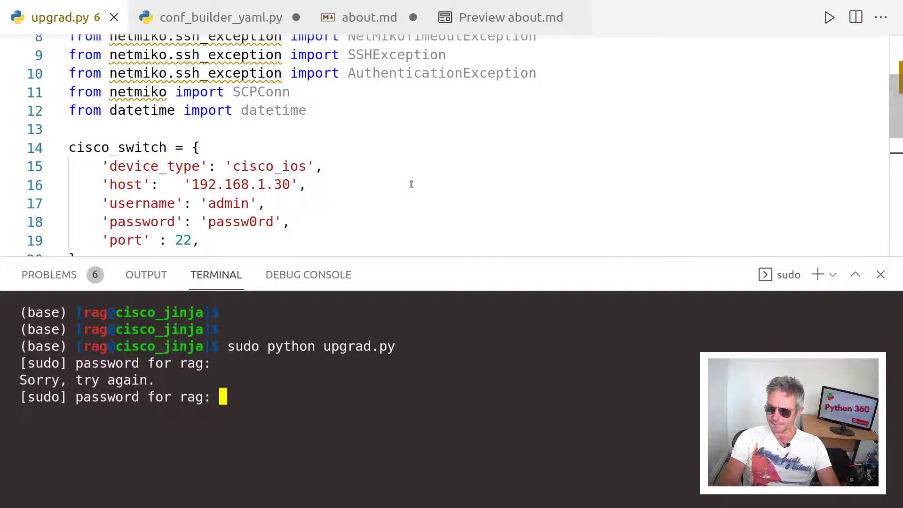
text(****)
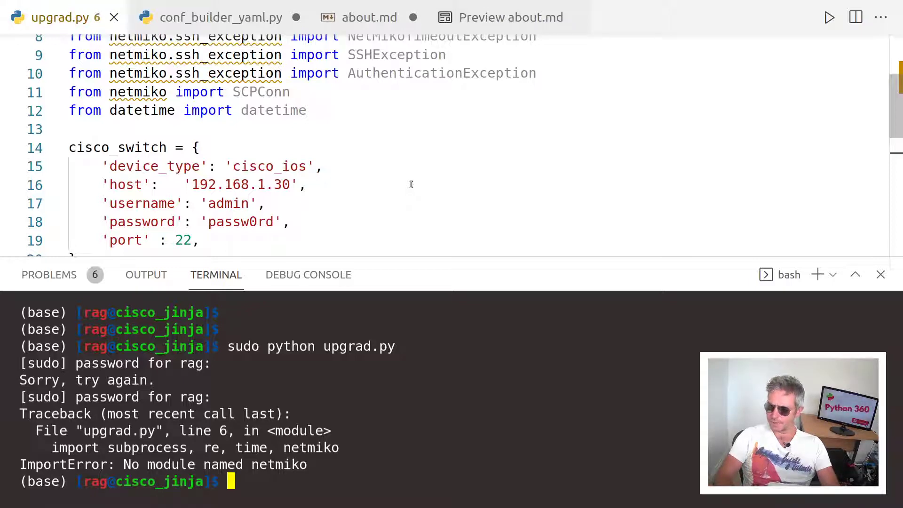
Install netmiko with pip and rerun 'sudo python upgrad.py'.
text(pip)
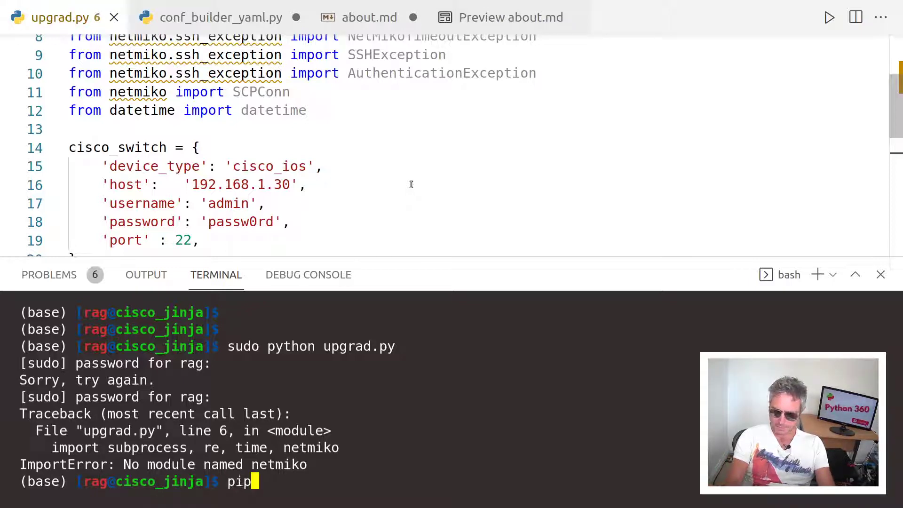
text(install)
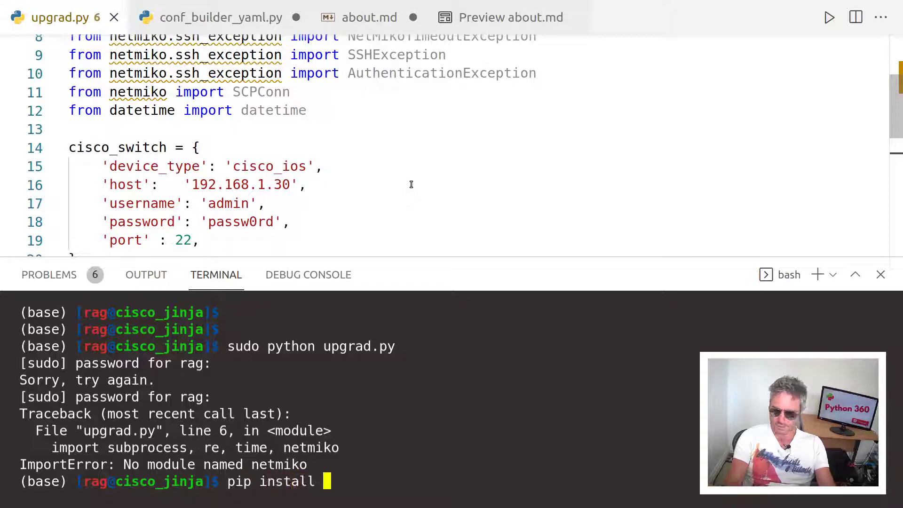
text(netmiko)
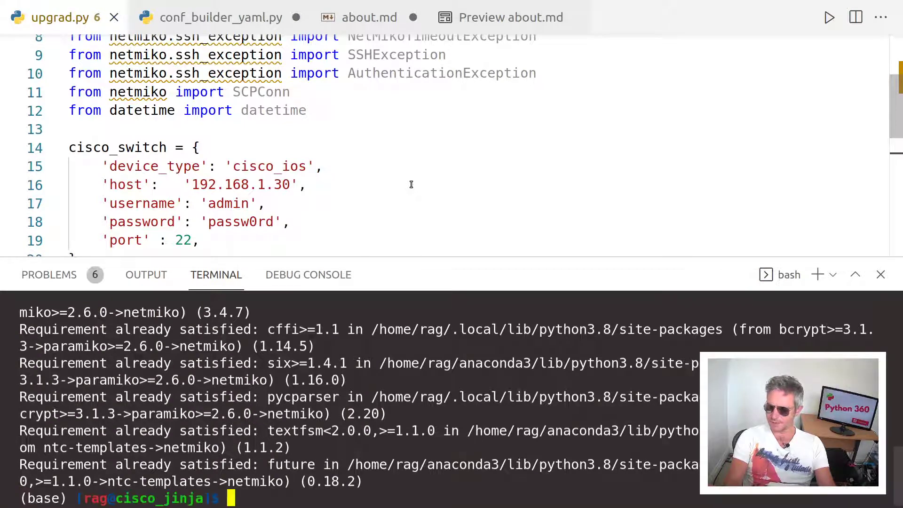
text(sudo python upgrad.py)
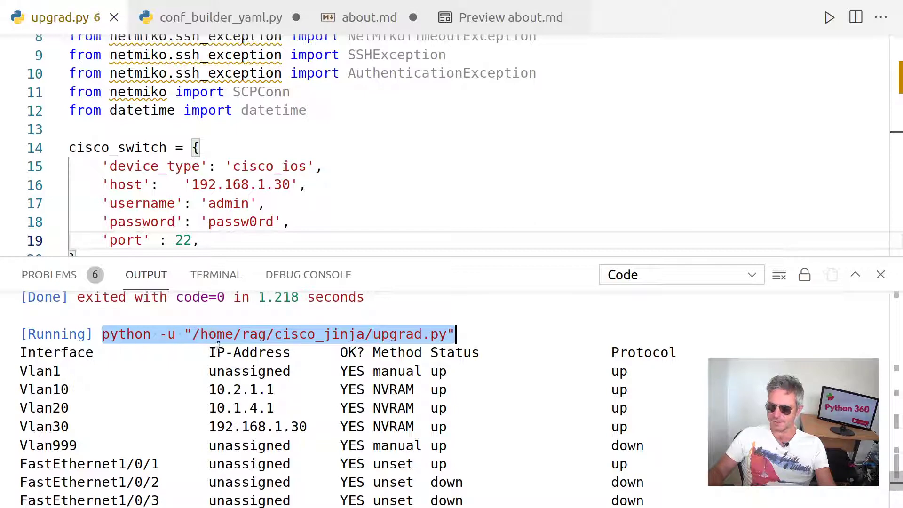
scroll(down, 3)
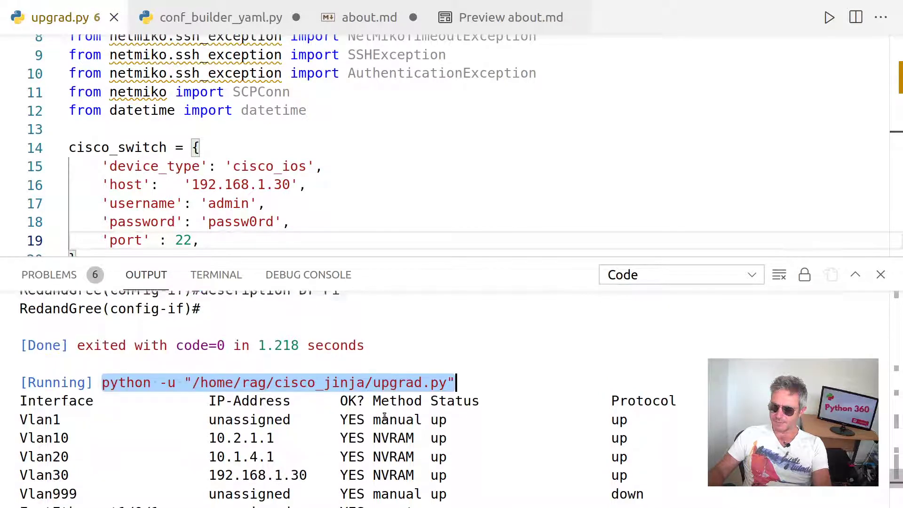
scroll(down, 3)
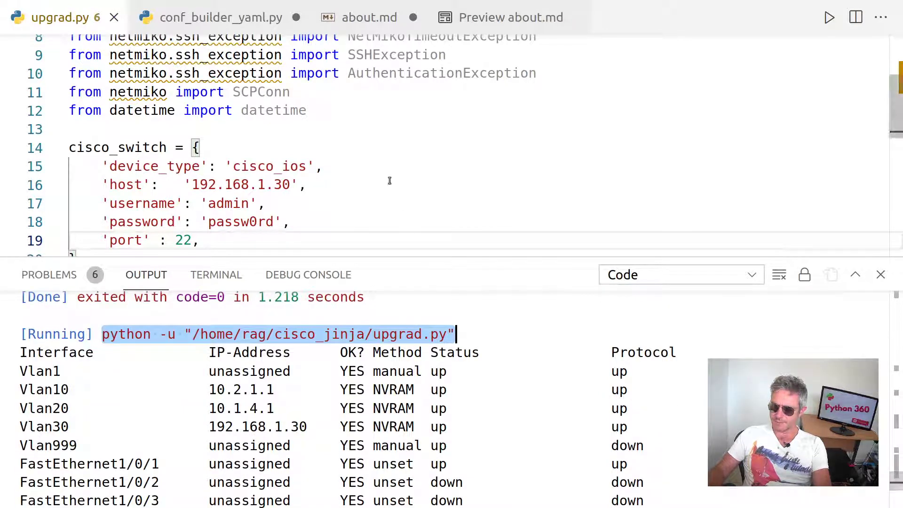
scroll(down, 3)
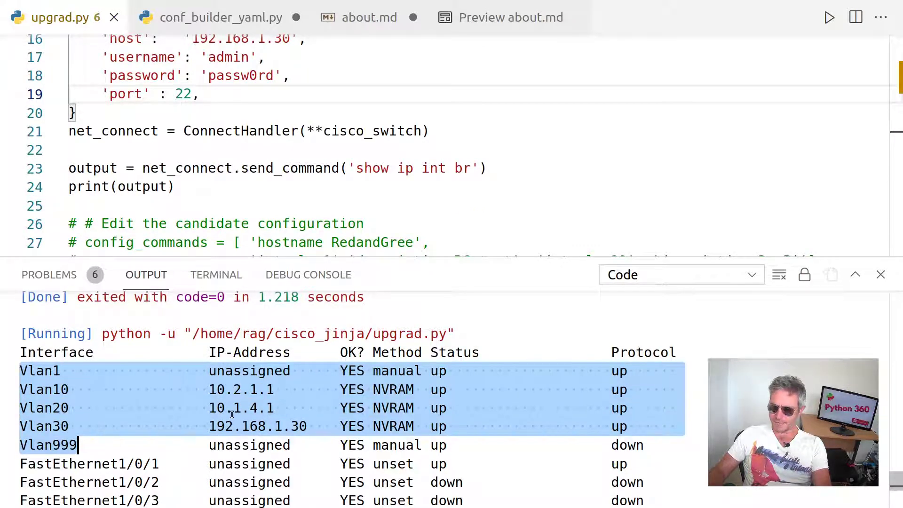
scroll(down, 3)
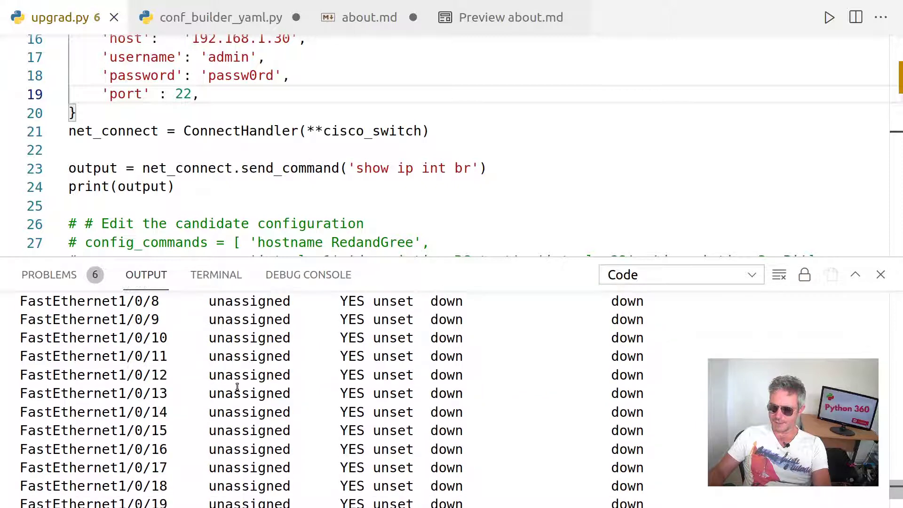
scroll(down, 3)
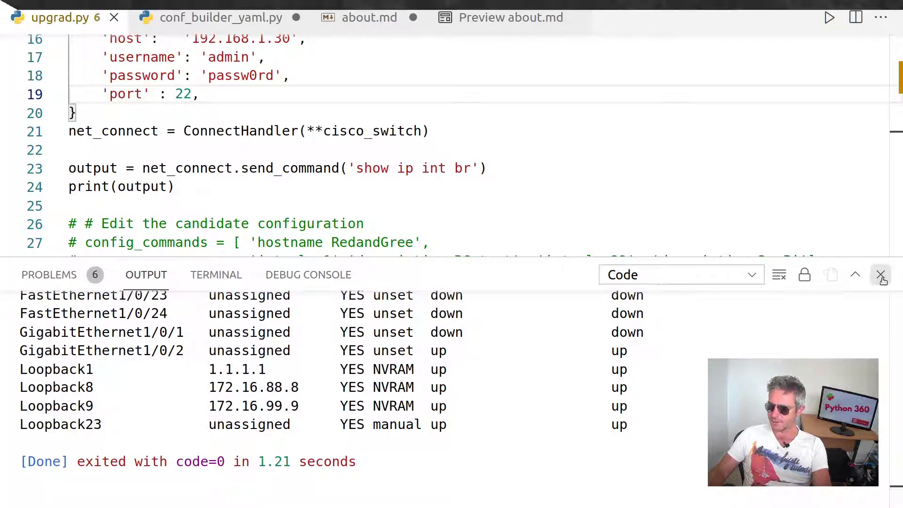
Close the results, uncomment lines 27–30, and highlight net_connect and send_config_set.
click(881, 274)
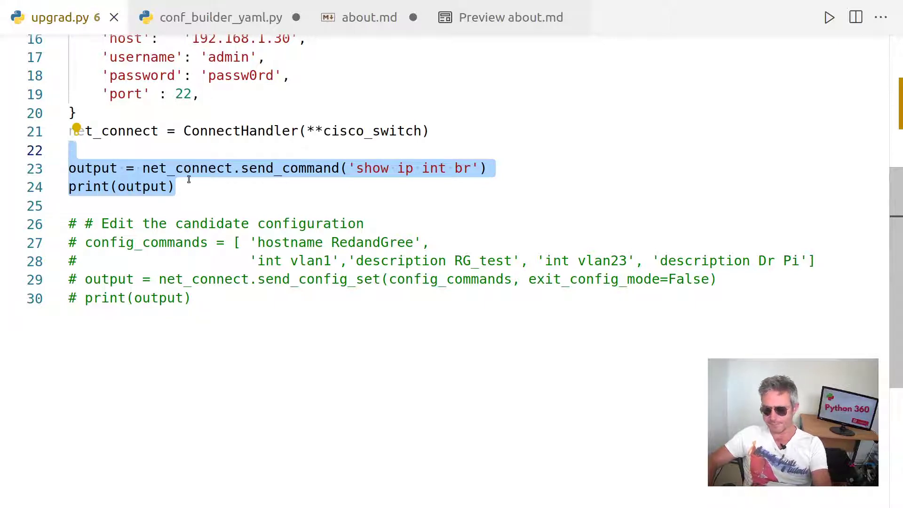
click(68, 168)
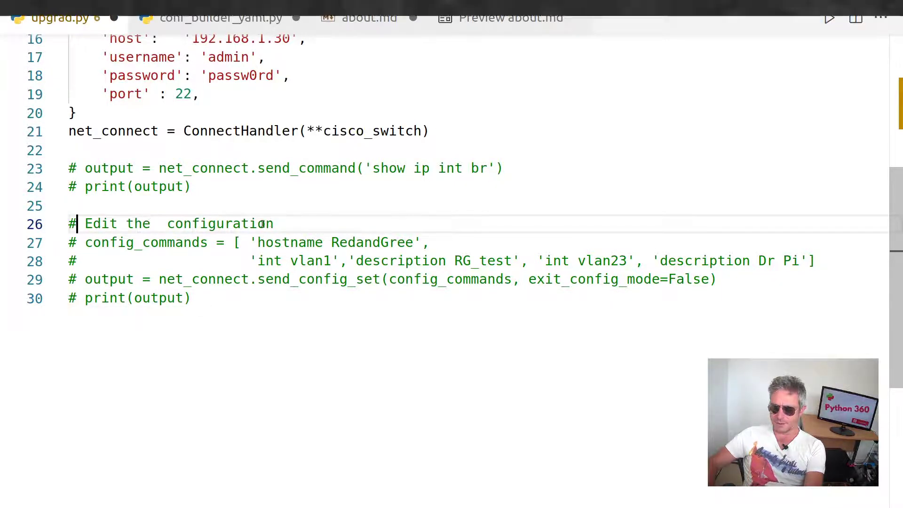
double_click(170, 223)
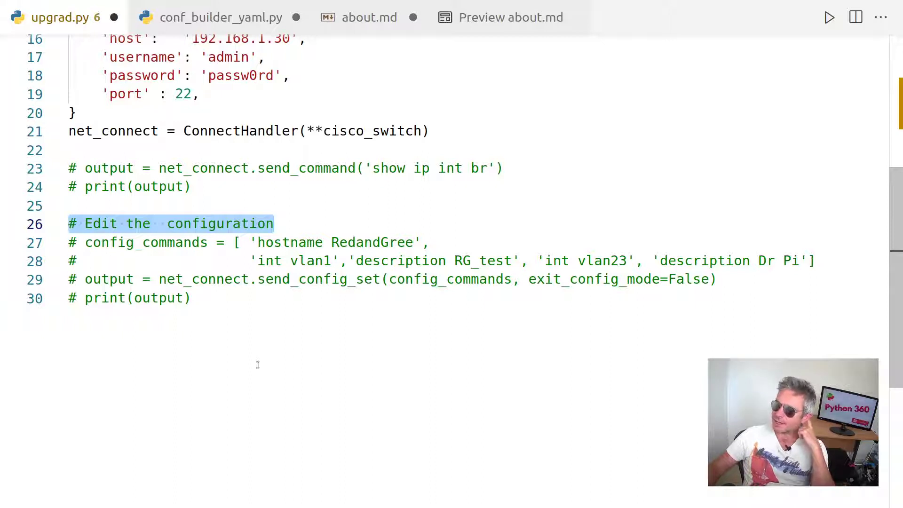
mouse_move(259, 312)
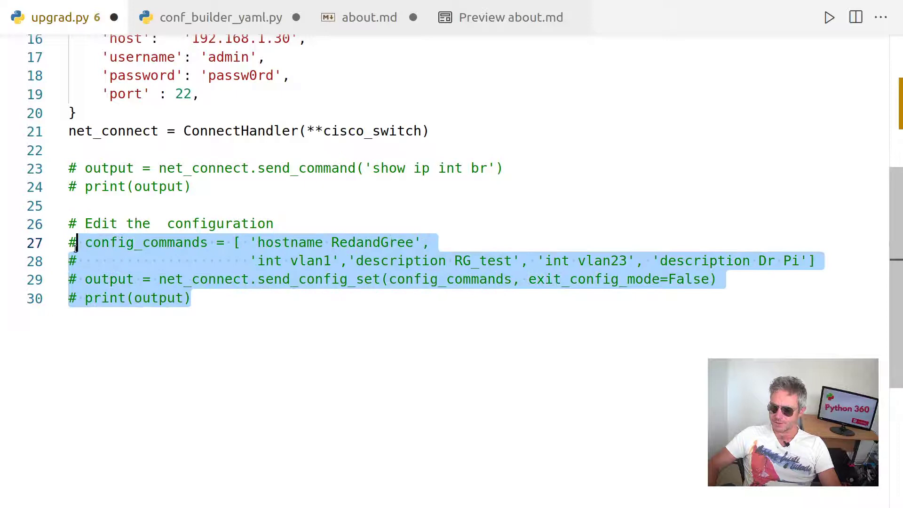
click(226, 298)
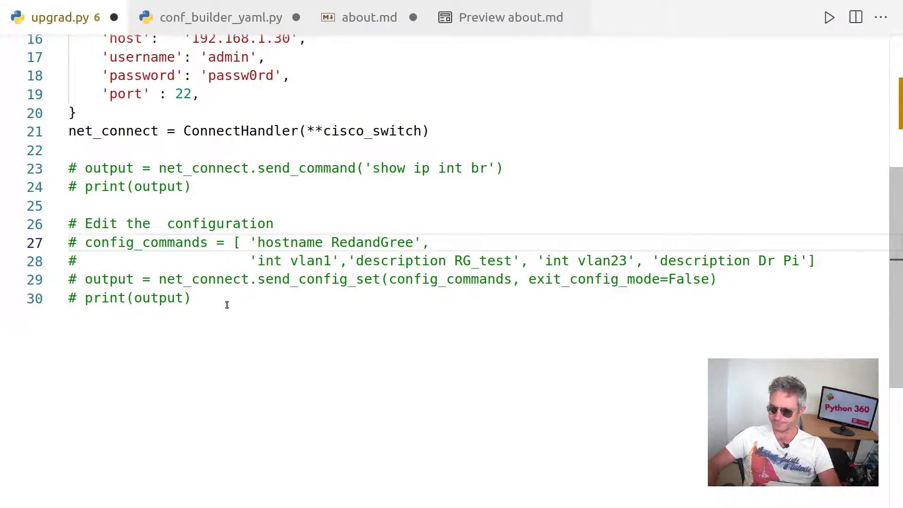
drag(67, 242, 190, 297)
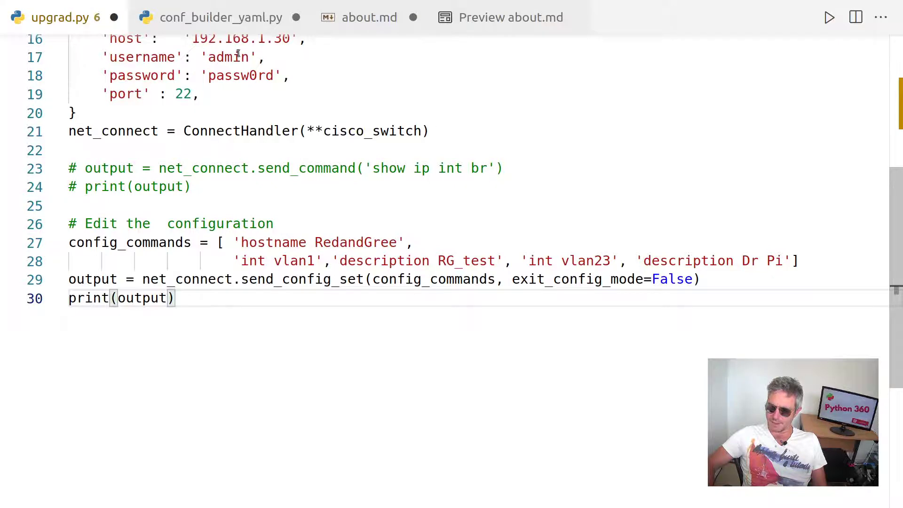
double_click(187, 280)
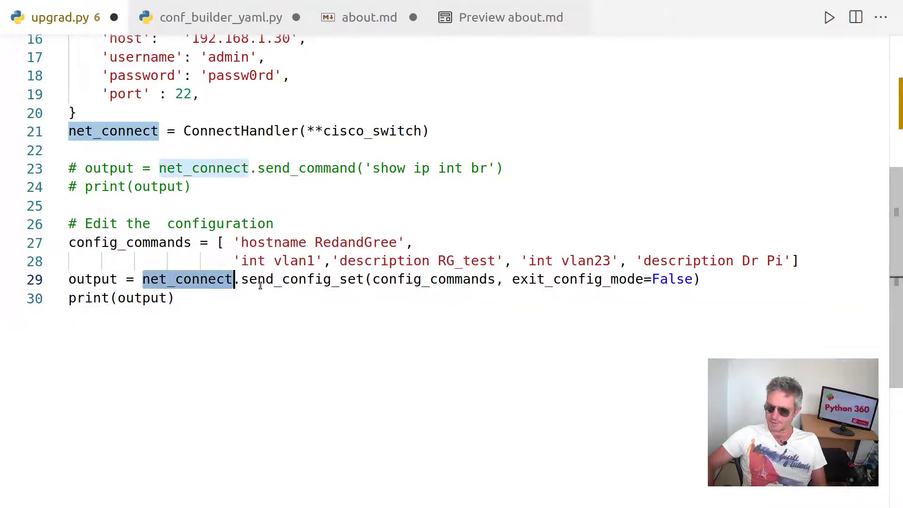
double_click(302, 280)
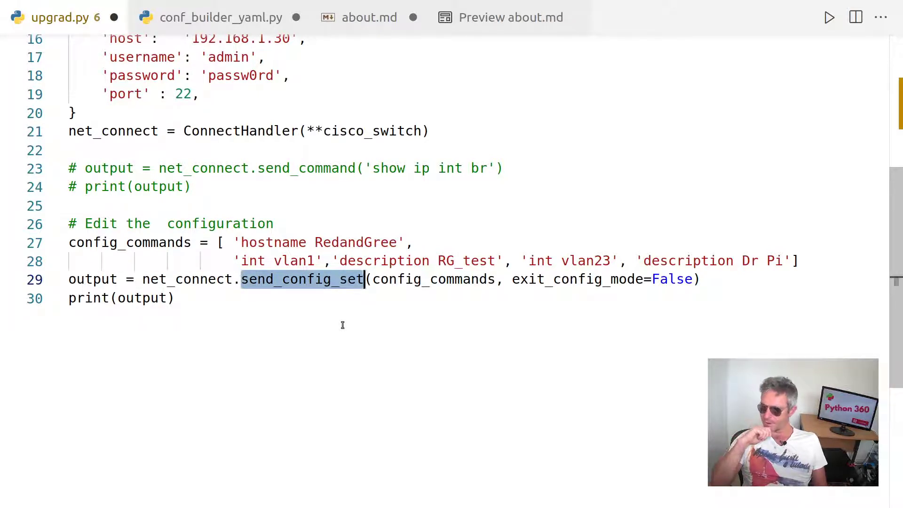
double_click(433, 279)
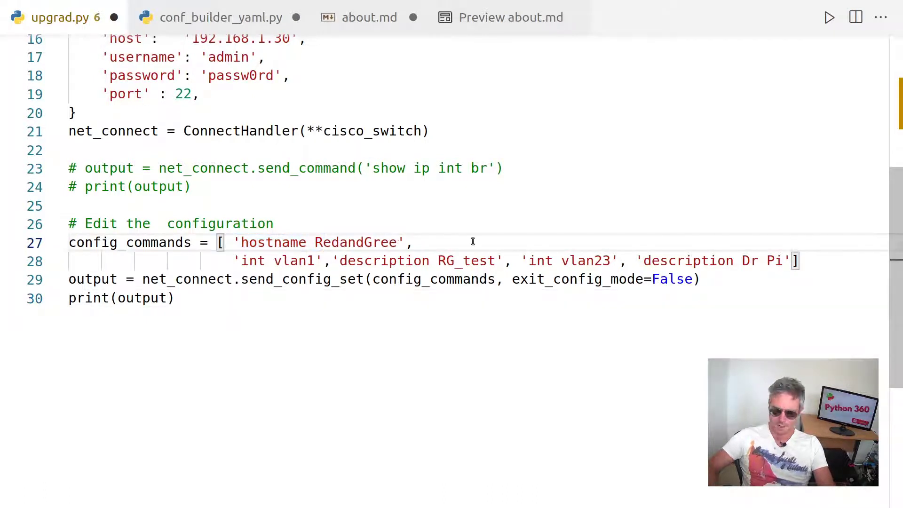
Complete the line-27 hostname 'RedandGree' as 'RedandGreen'.
text(n)
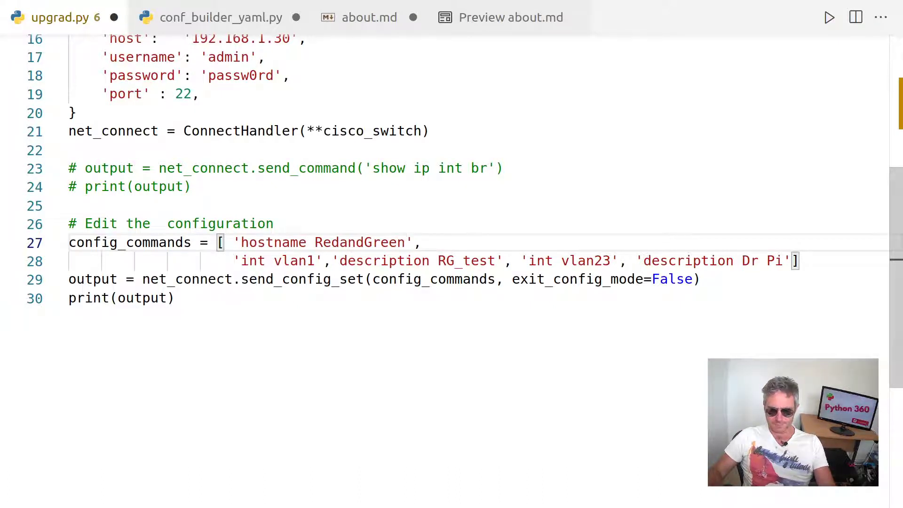
mouse_move(332, 194)
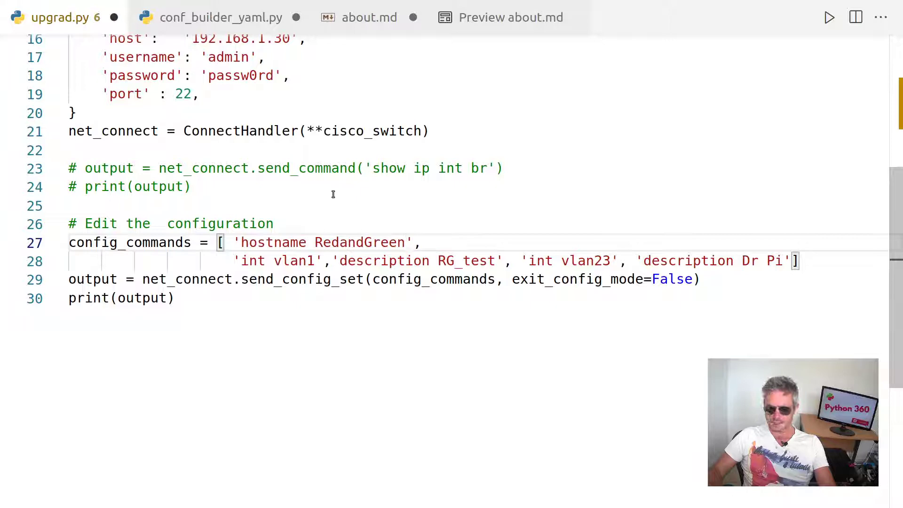
key(alt+tab)
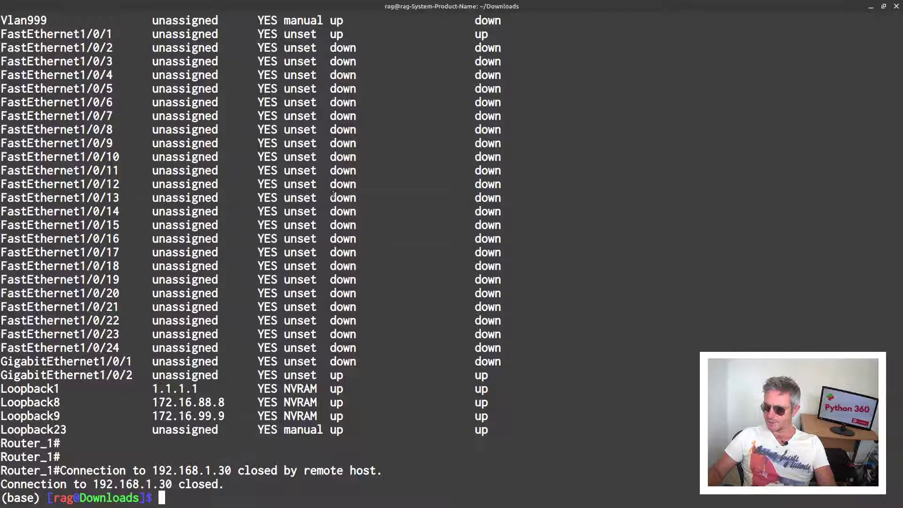
text(cle)
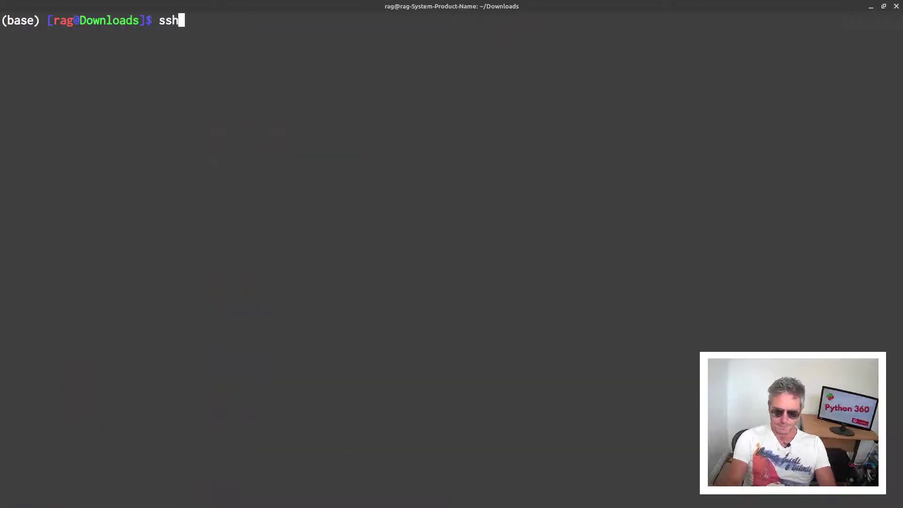
text(admin)
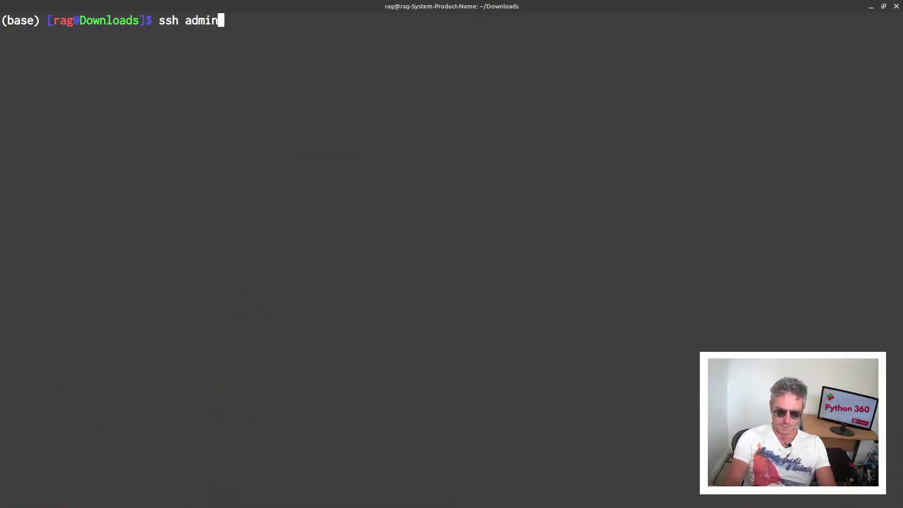
text(@192.1)
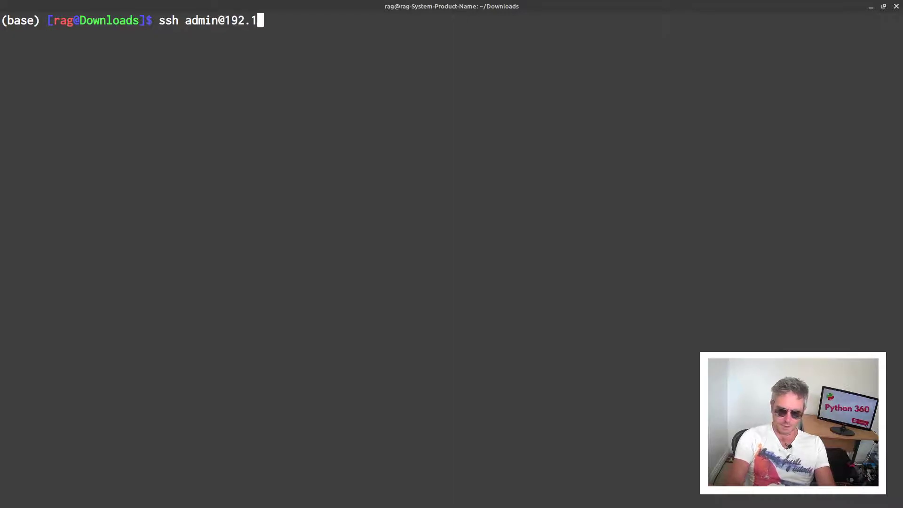
text(68.1.30)
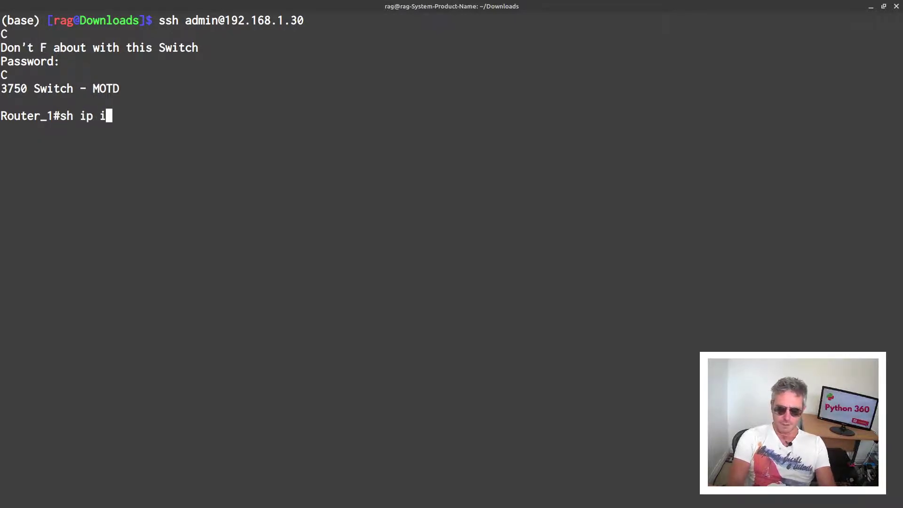
text(nt)
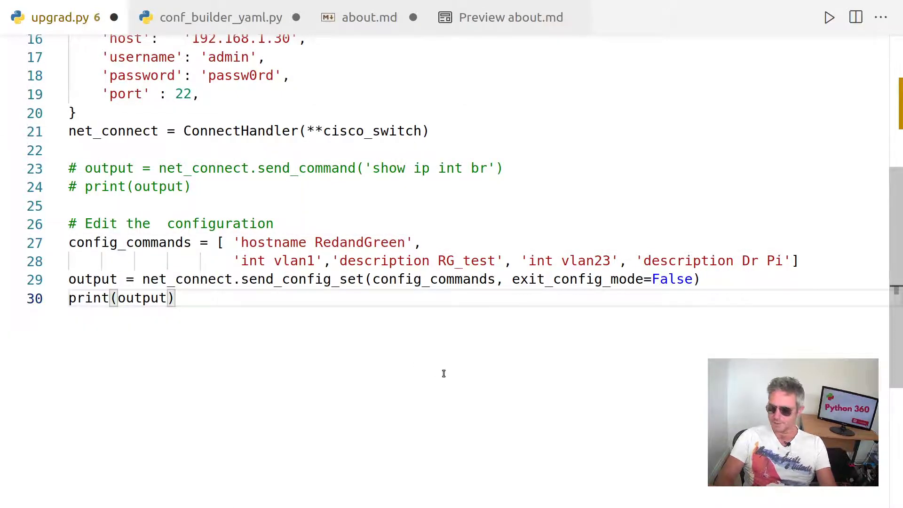
click(829, 17)
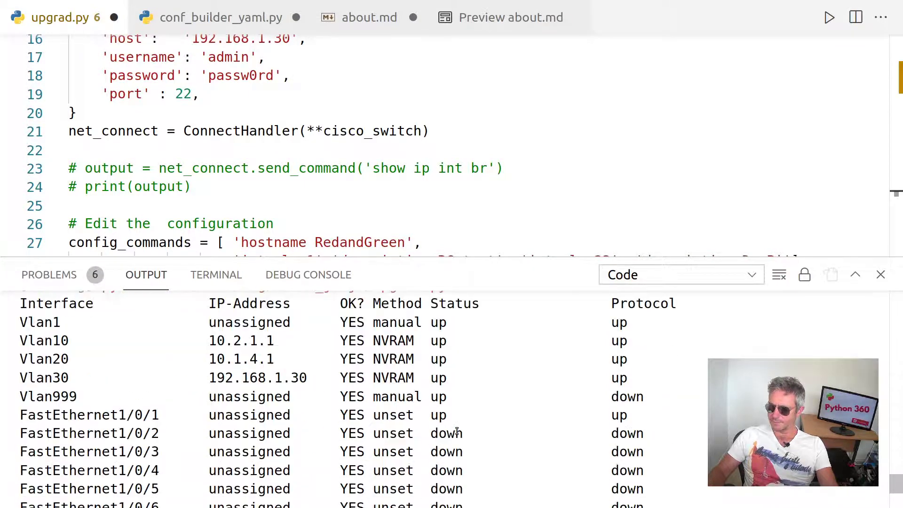
scroll(down, 3)
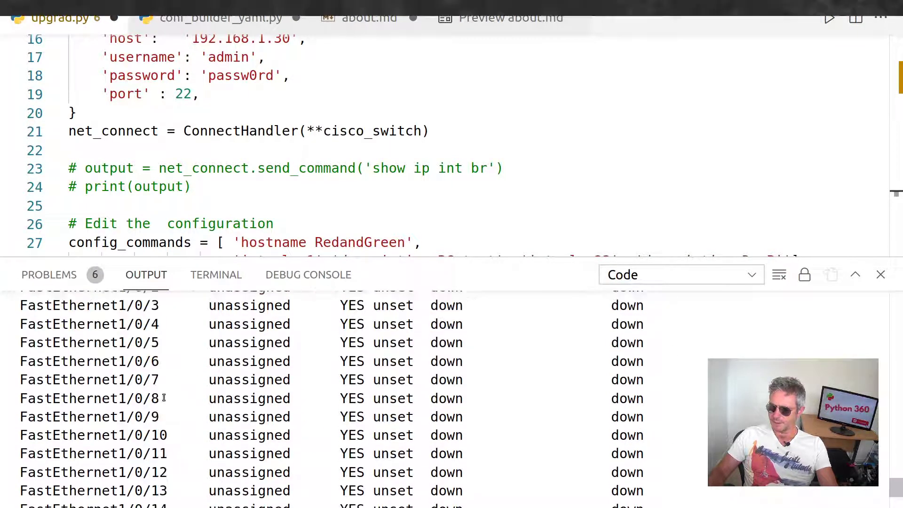
scroll(down, 3)
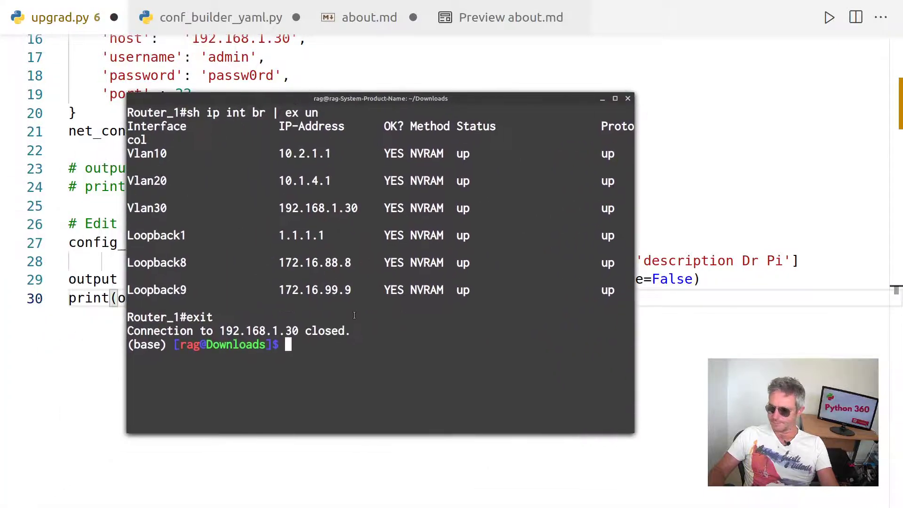
text(ssh admin@192.168.1.30)
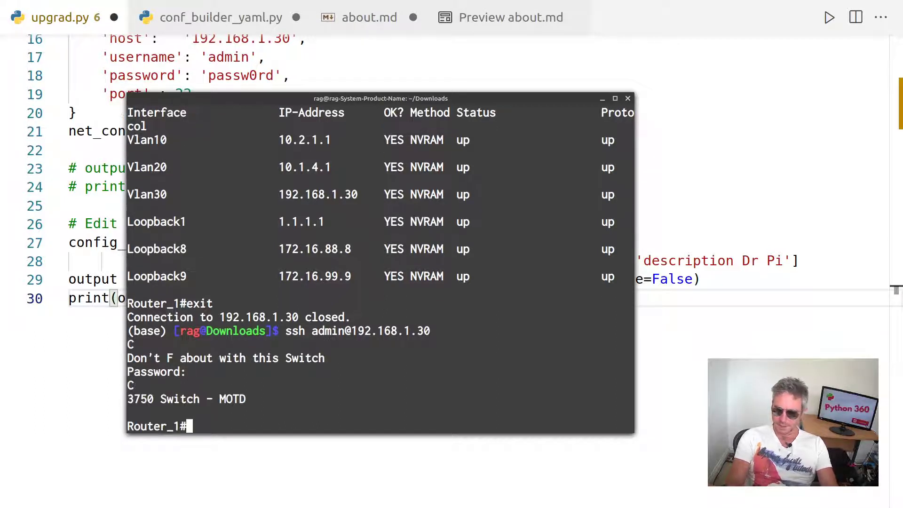
text(sh)
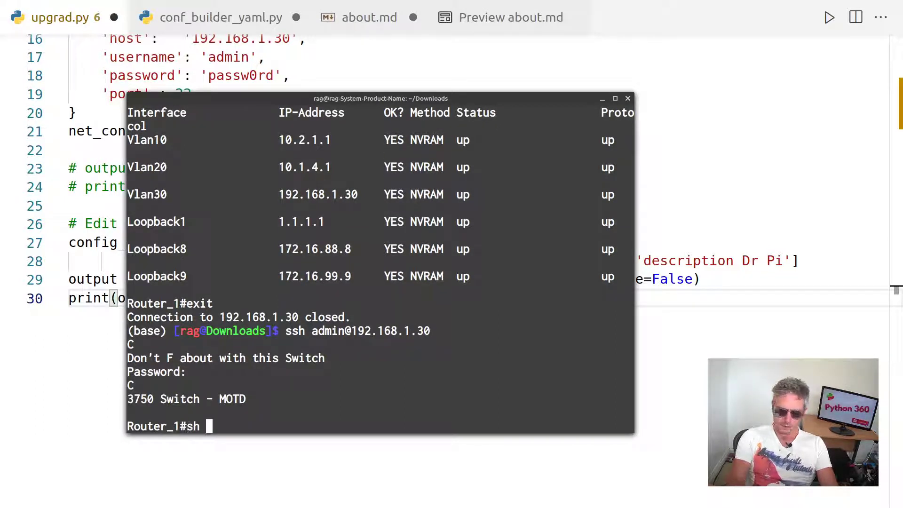
key(Return)
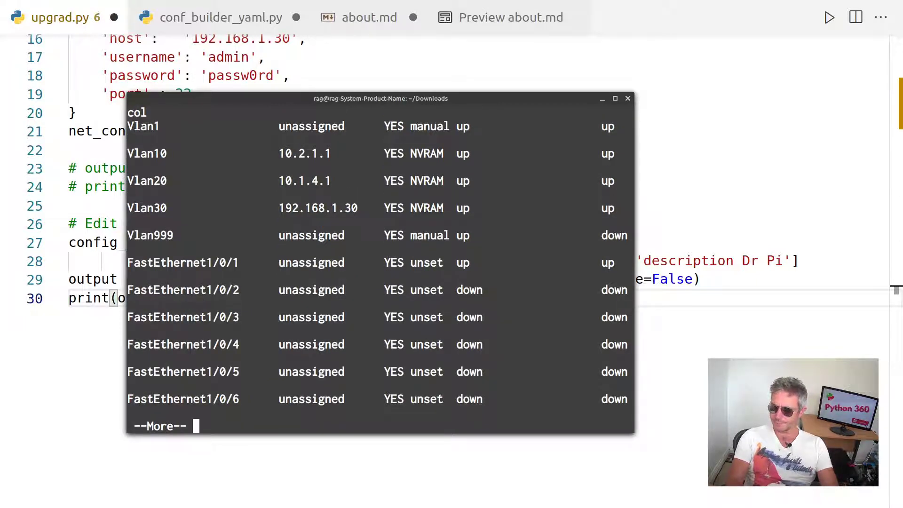
key(space)
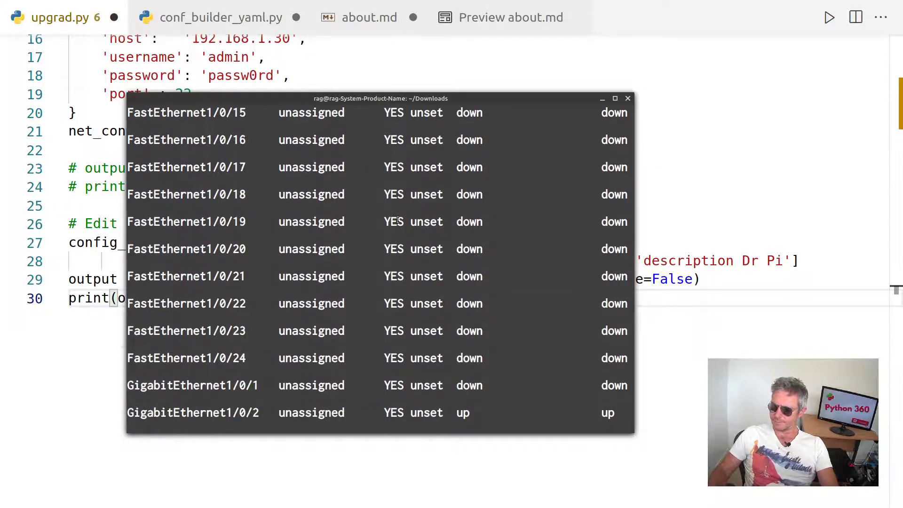
scroll(down, 3)
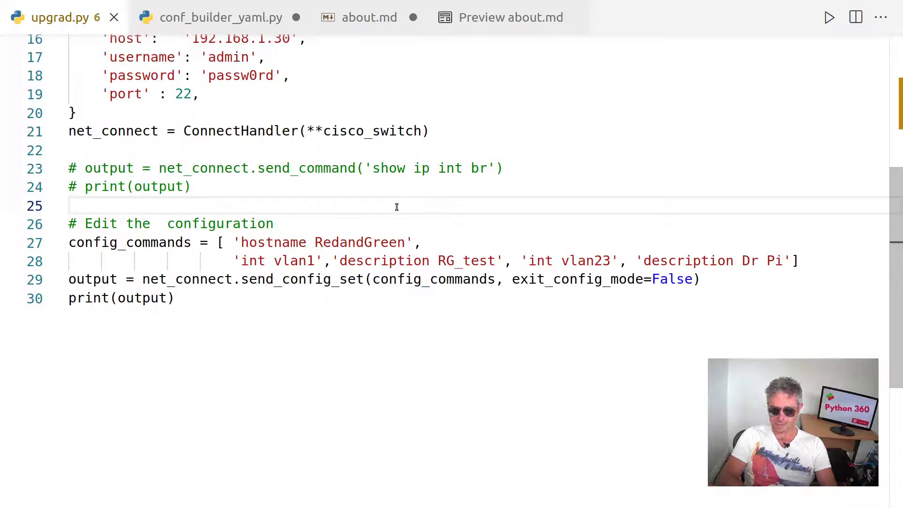
Run upgrad.py to apply hostname and VLAN descriptions, review the output, then close it.
click(829, 18)
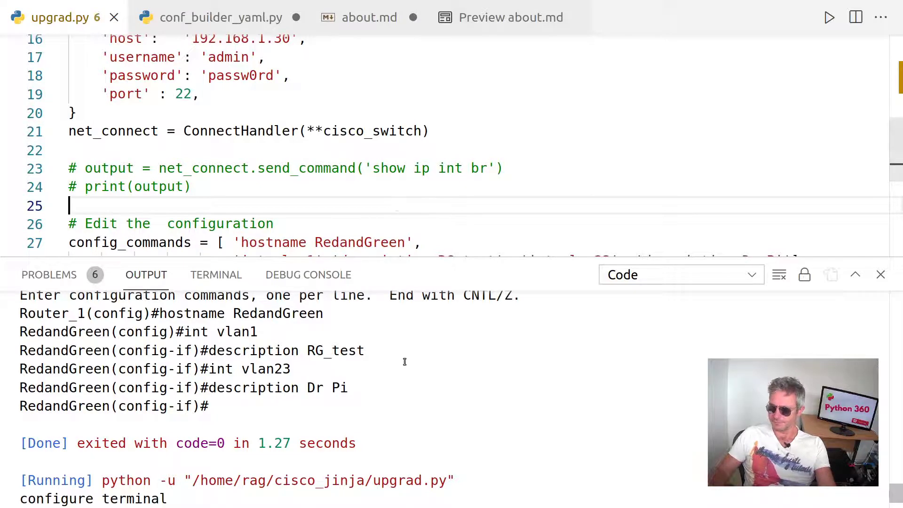
scroll(down, 3)
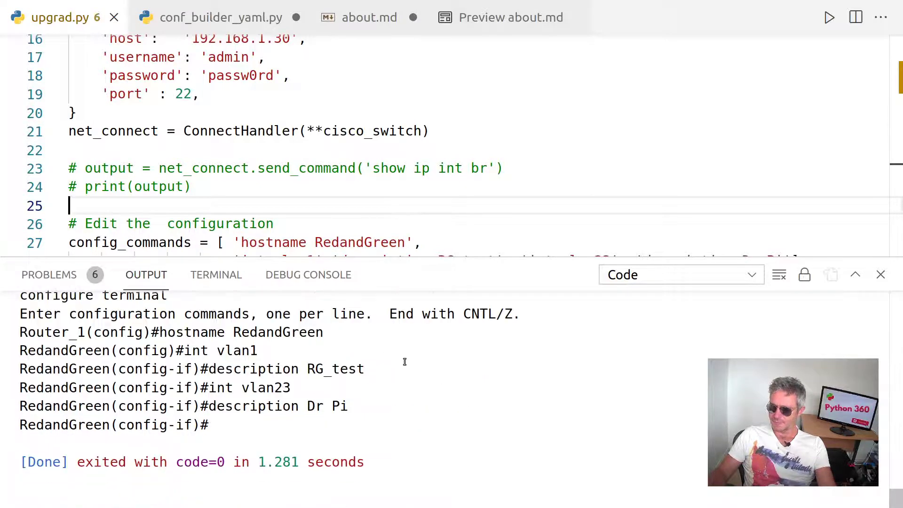
mouse_move(146, 274)
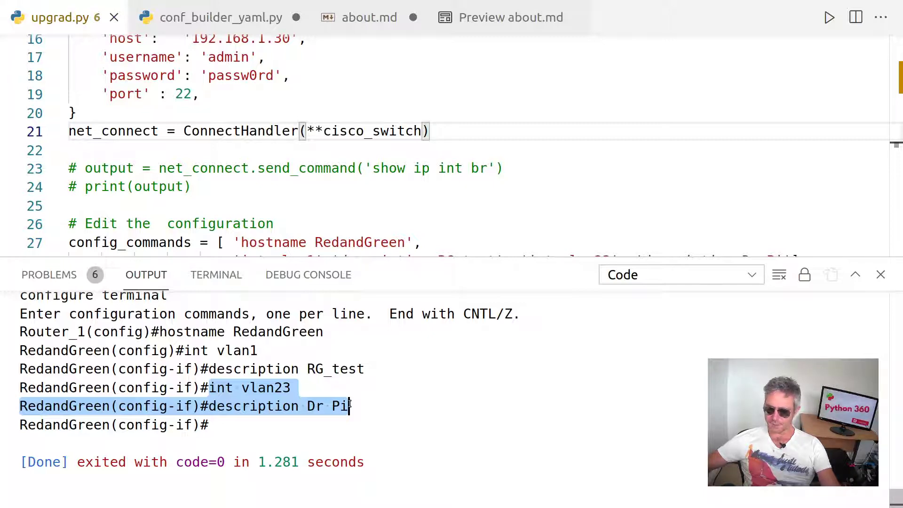
click(880, 274)
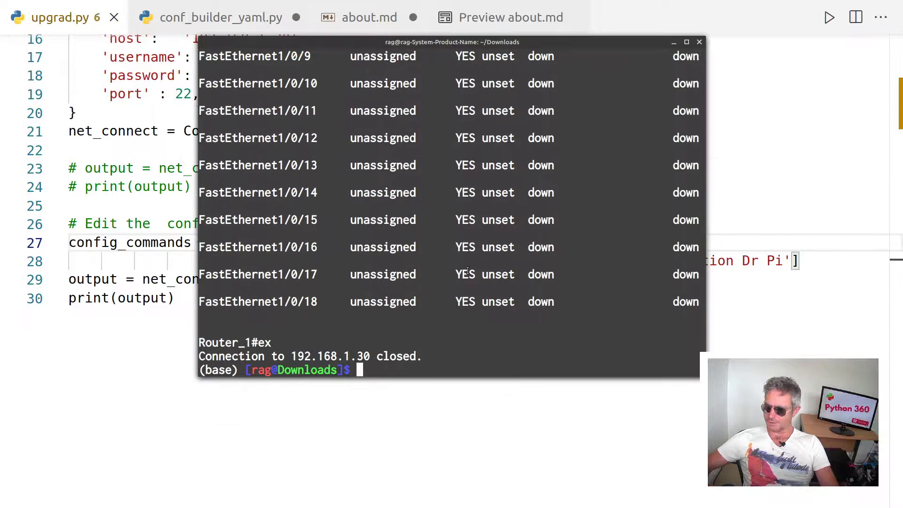
click(685, 41)
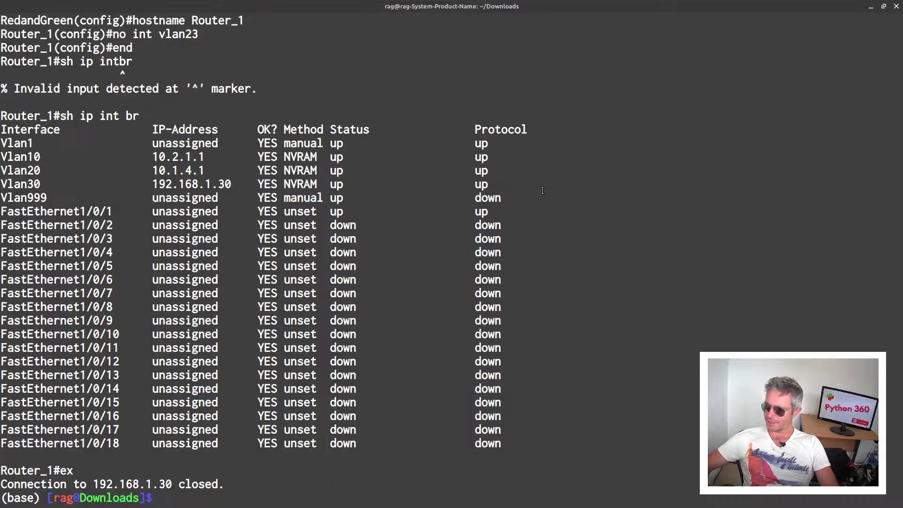
text(c)
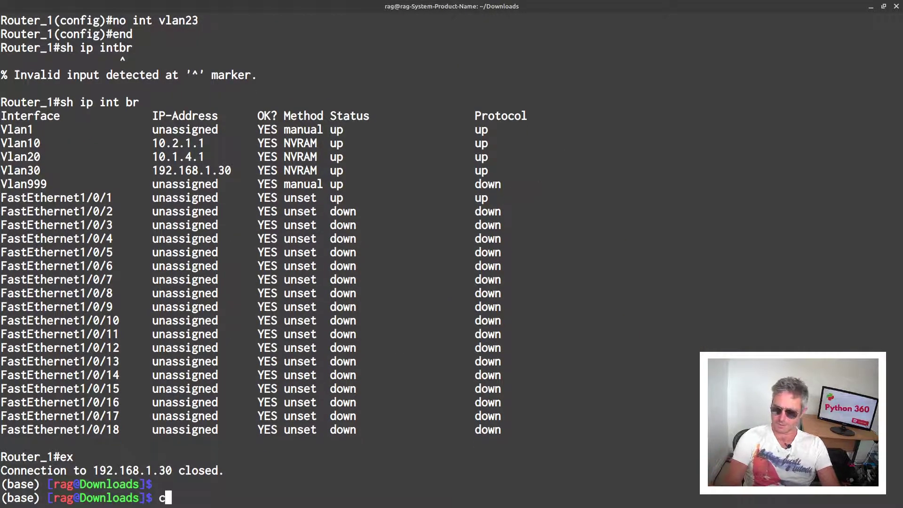
text(ssh admin@192.168.1.30)
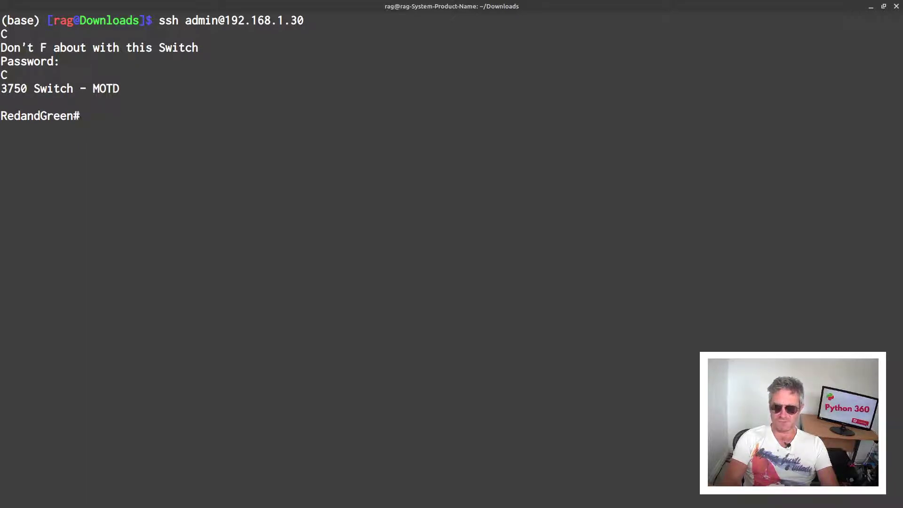
text(sh ip i)
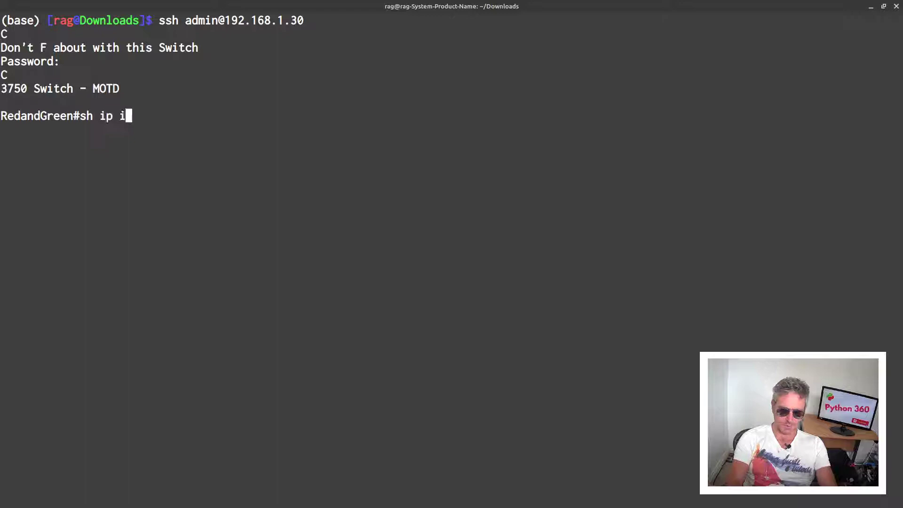
text(nt br)
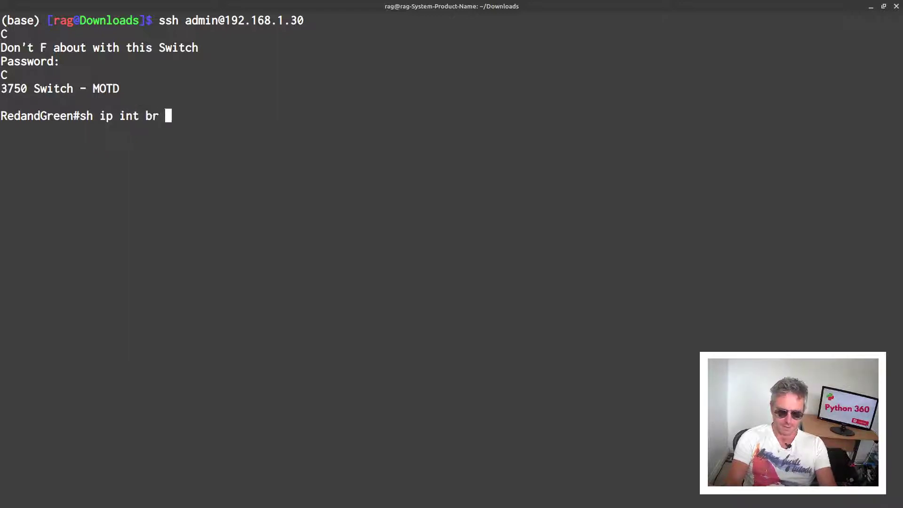
text(| ex un)
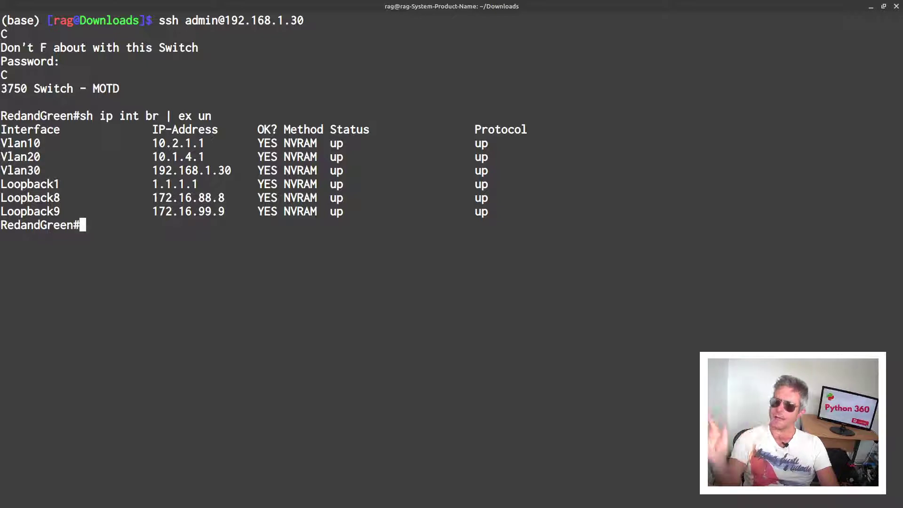
text(sh ip int br |)
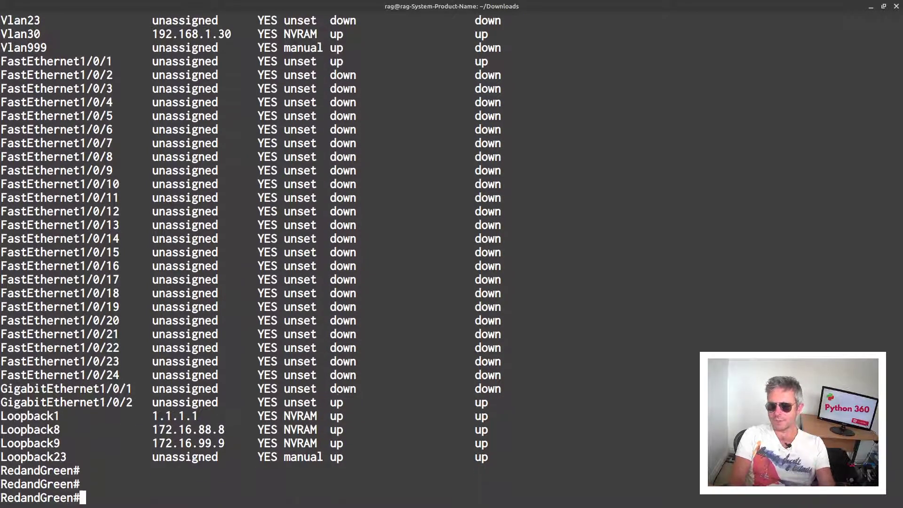
Run 'sh int vlan 1' and 'sh int vlan 23' to check the RG_test and Dr Pi descriptions.
text(sh)
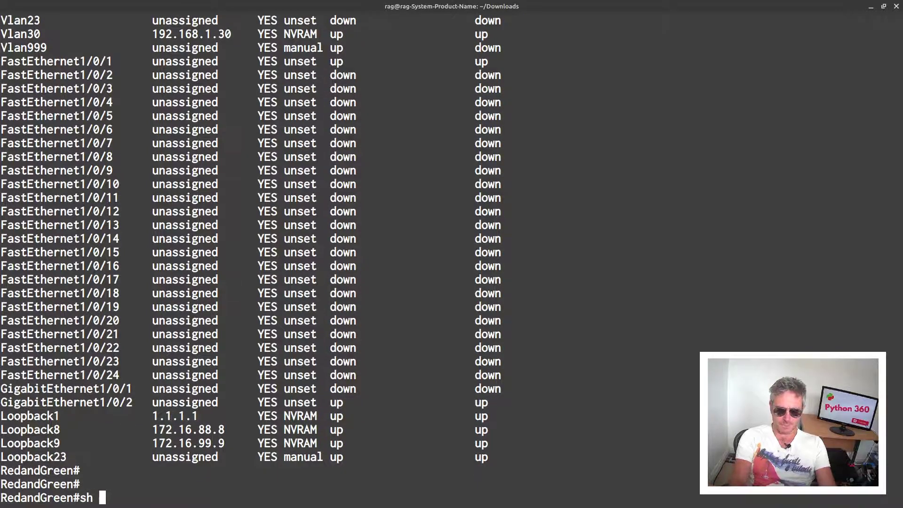
text(int vlan 1)
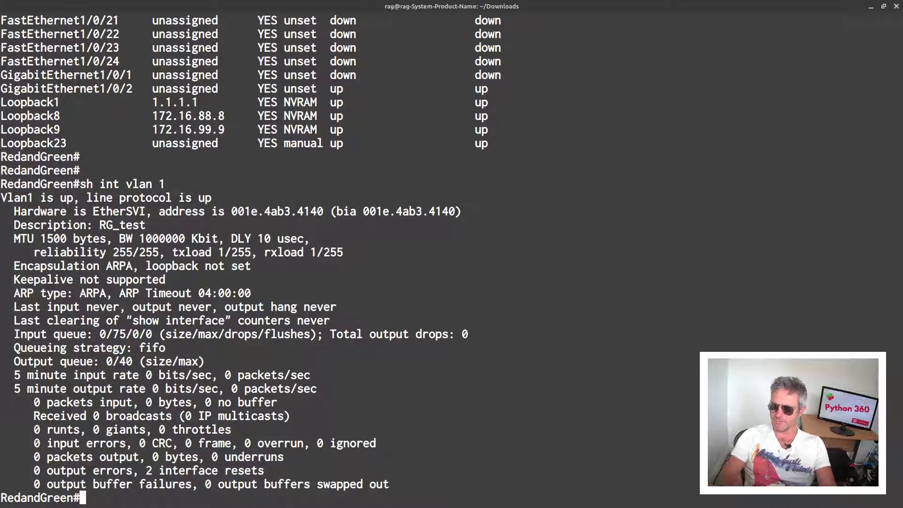
double_click(77, 225)
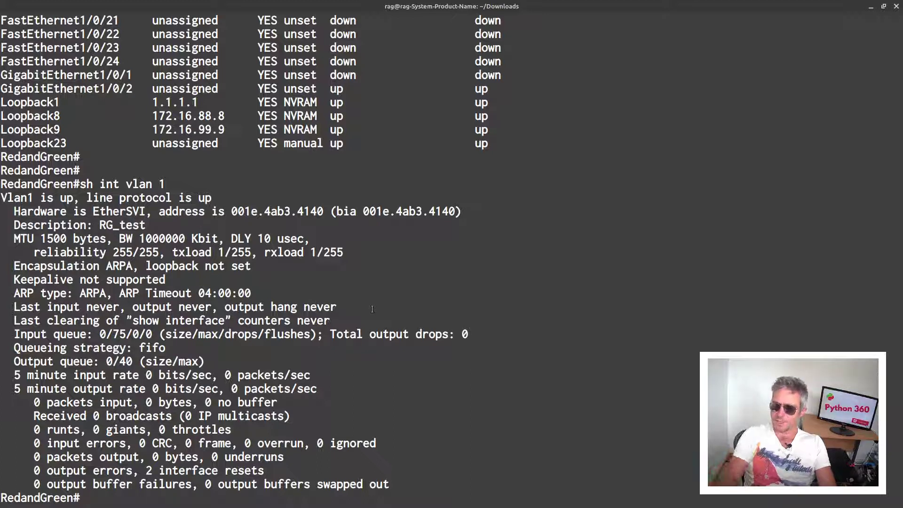
text(sh int vlan)
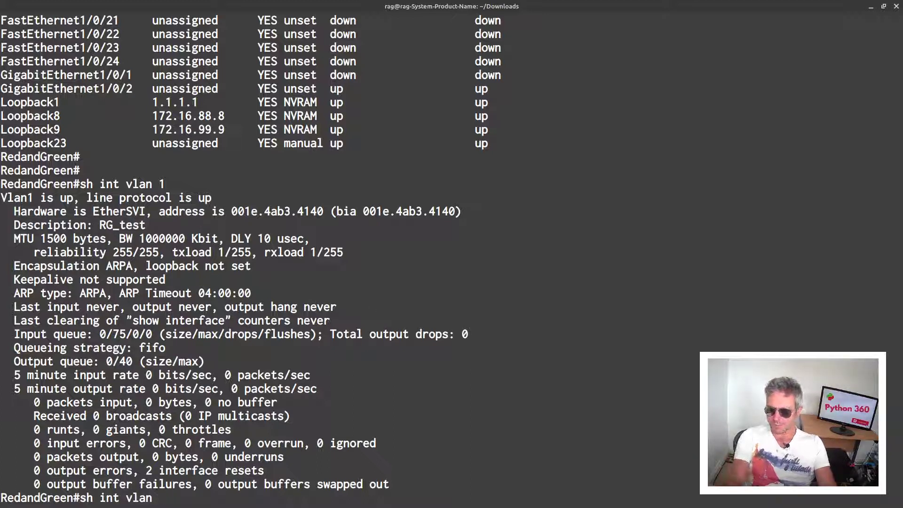
text(23)
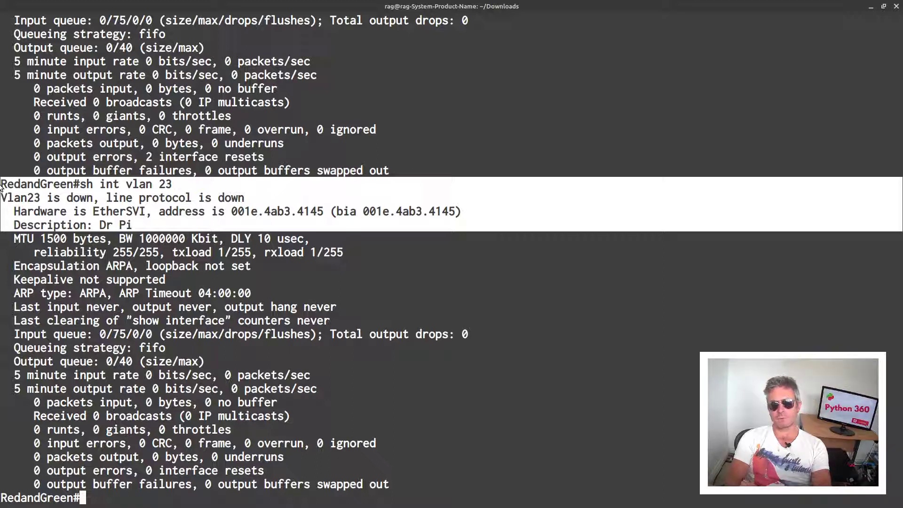
Exit the switch session and clear the terminal.
text(w)
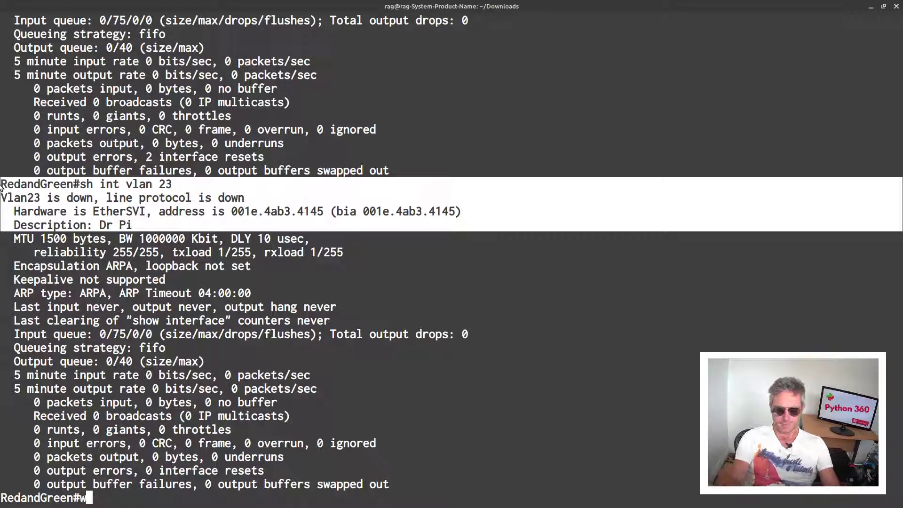
key(Backspace)
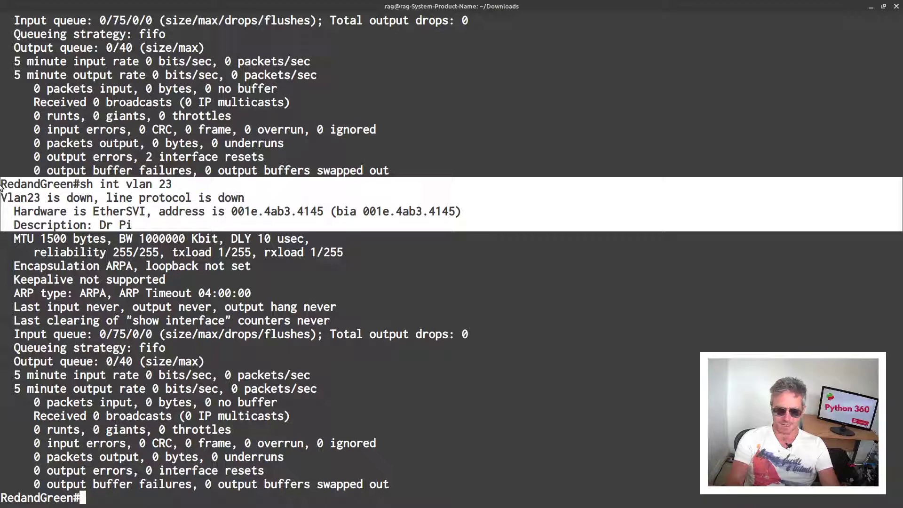
text(exit)
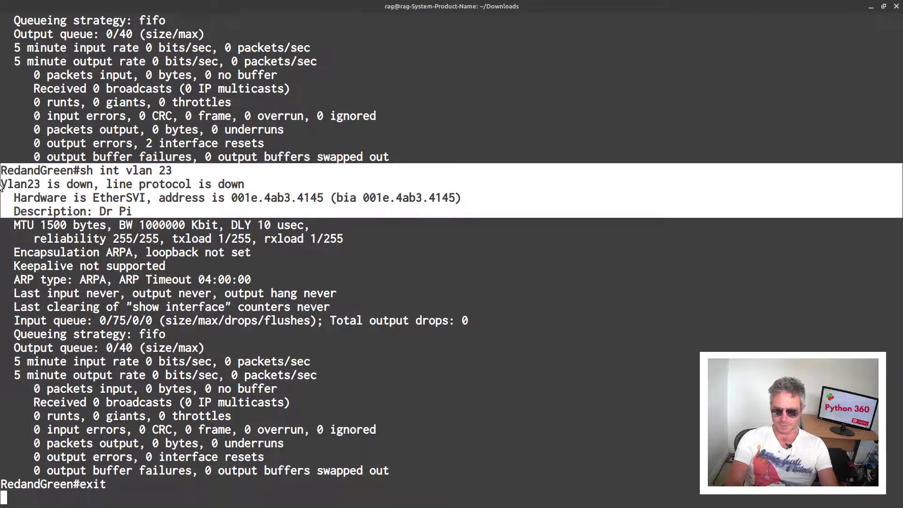
text(clea)
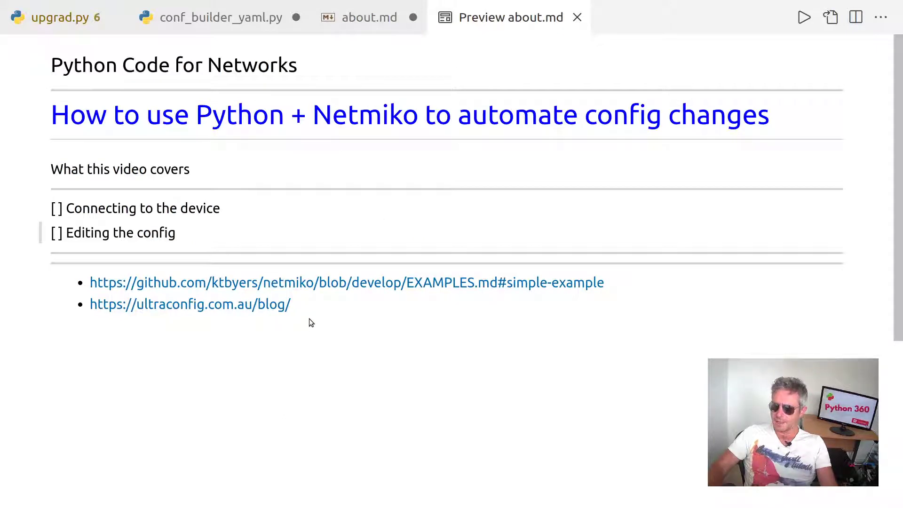
mouse_move(190, 304)
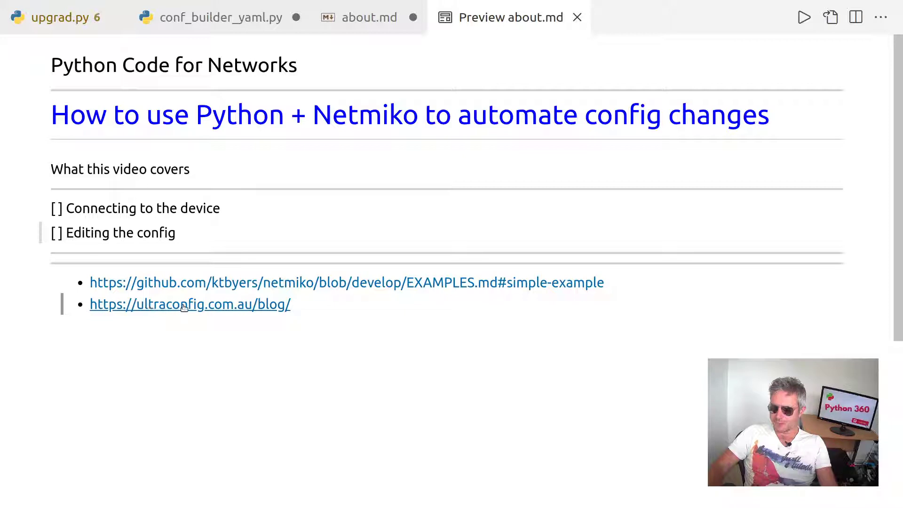
mouse_move(248, 304)
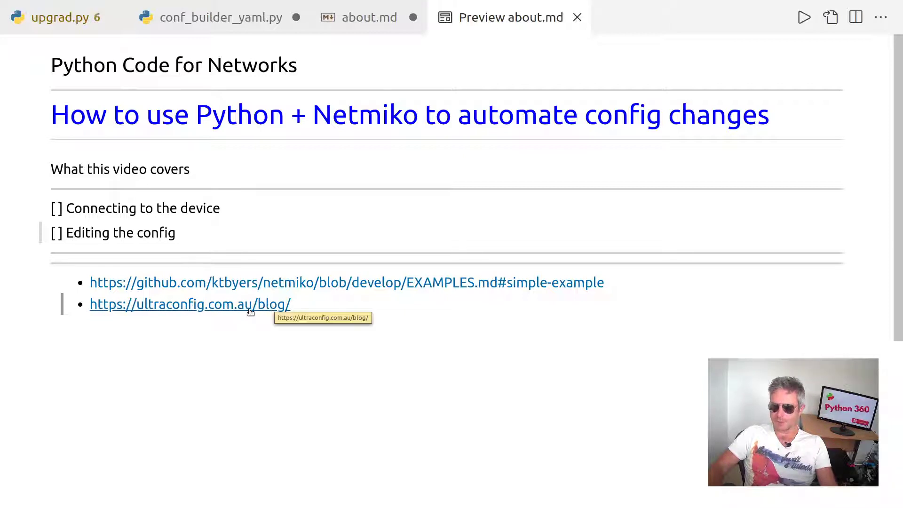
mouse_move(354, 311)
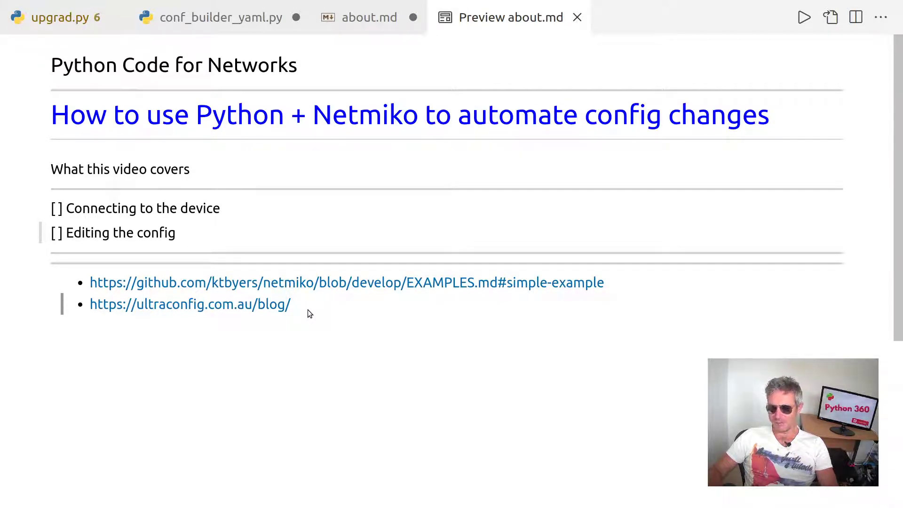
Follow the about.md Netmiko simple example link to the GitHub EXAMPLES.md page.
double_click(279, 304)
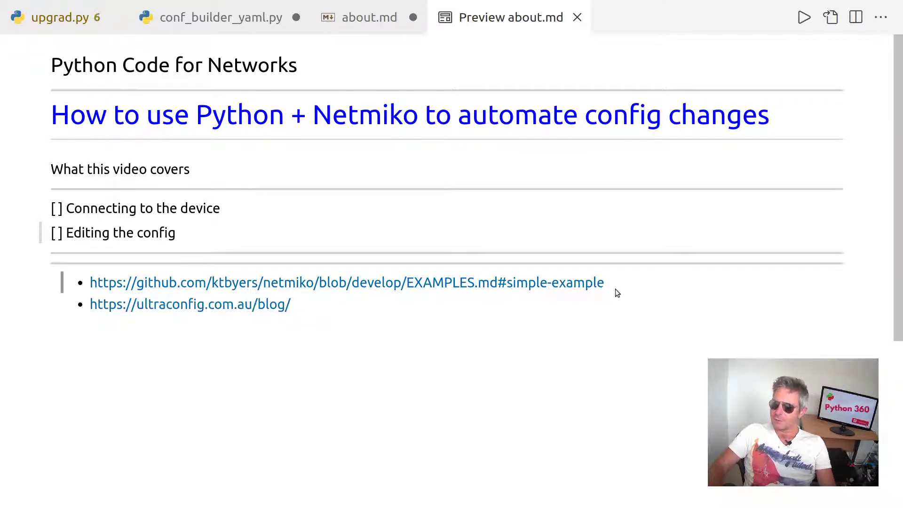
triple_click(346, 282)
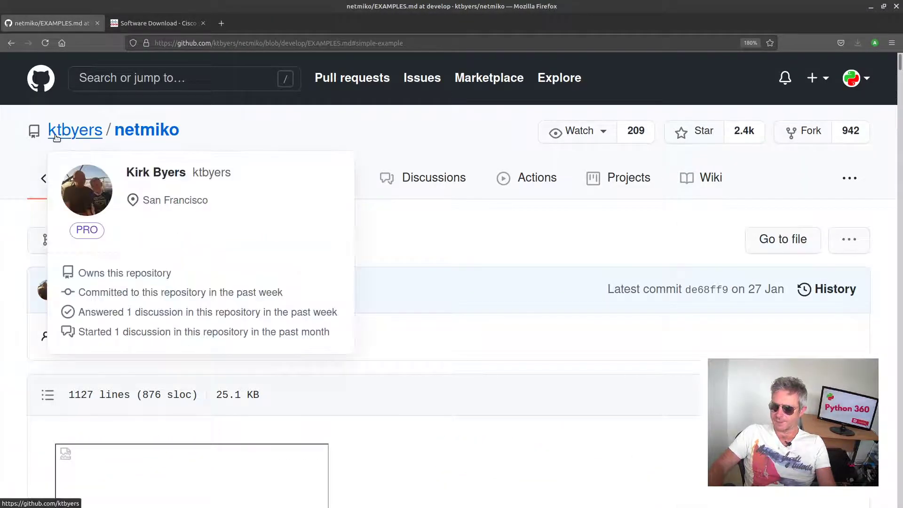
mouse_move(343, 311)
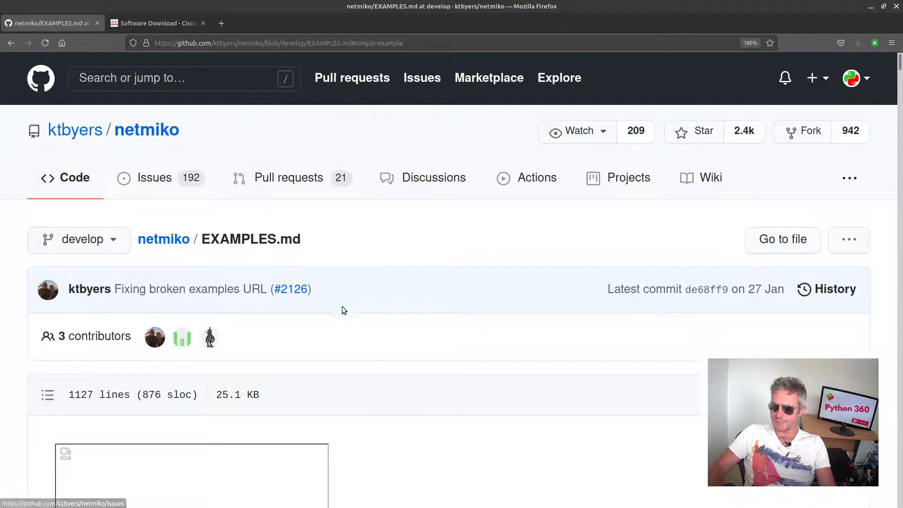
scroll(down, 3)
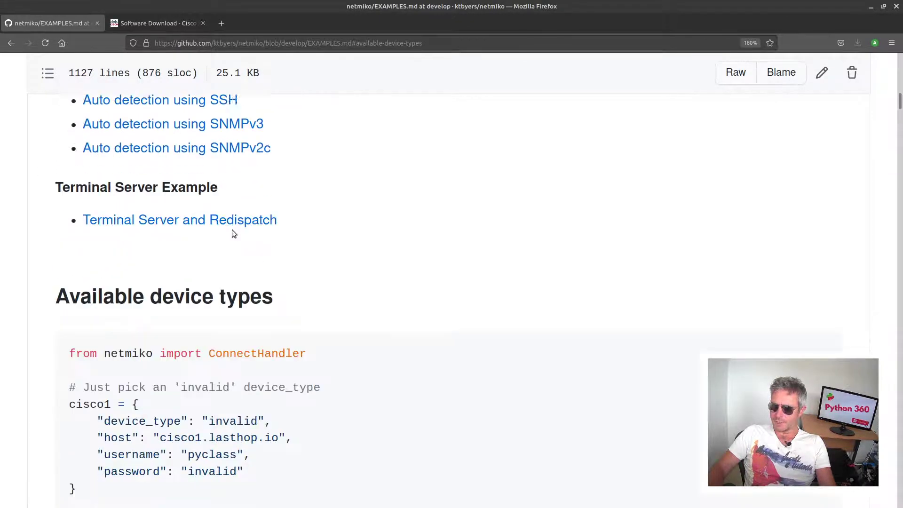
scroll(down, 3)
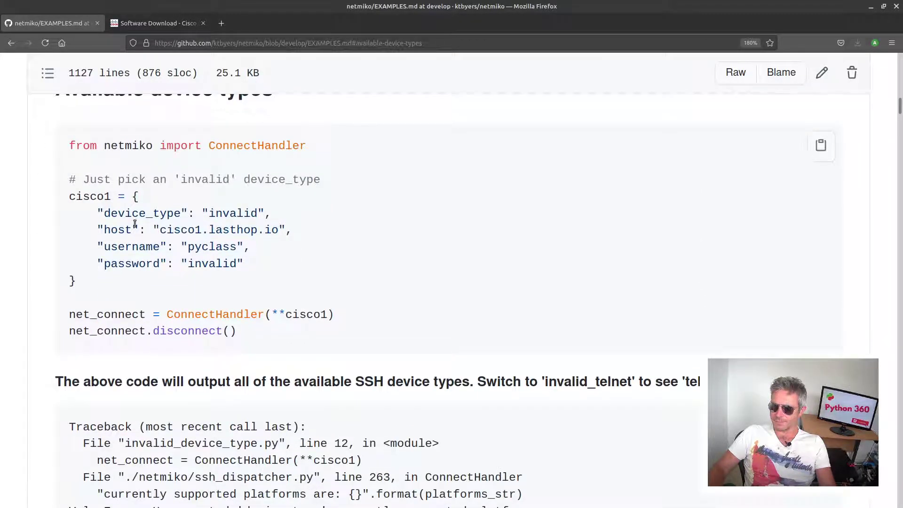
drag(152, 213, 225, 230)
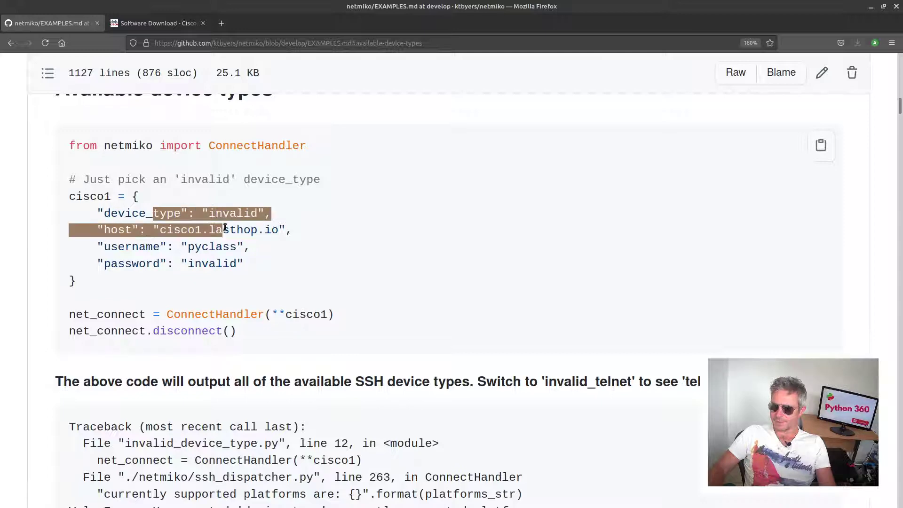
scroll(down, 3)
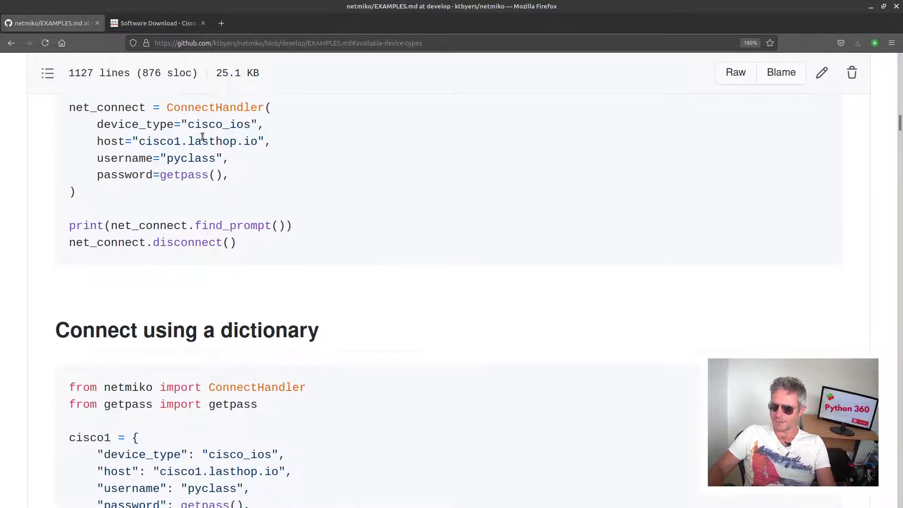
double_click(220, 124)
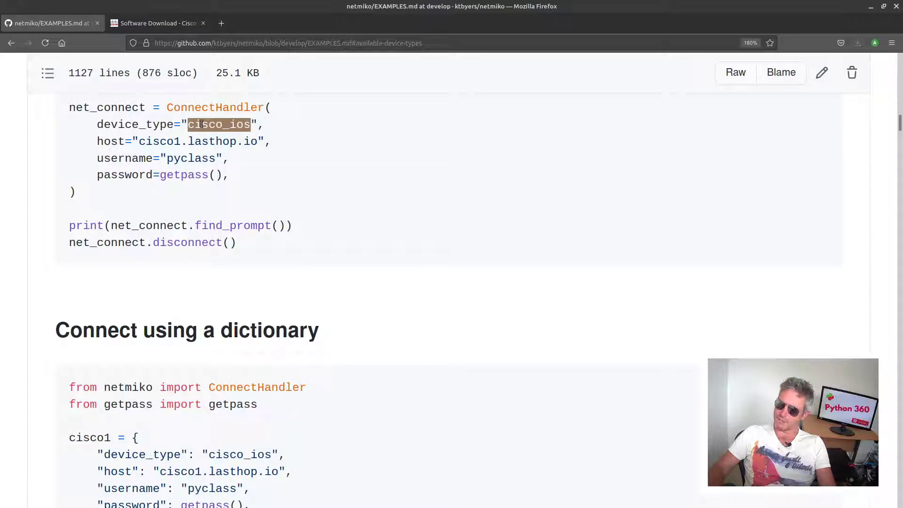
scroll(down, 3)
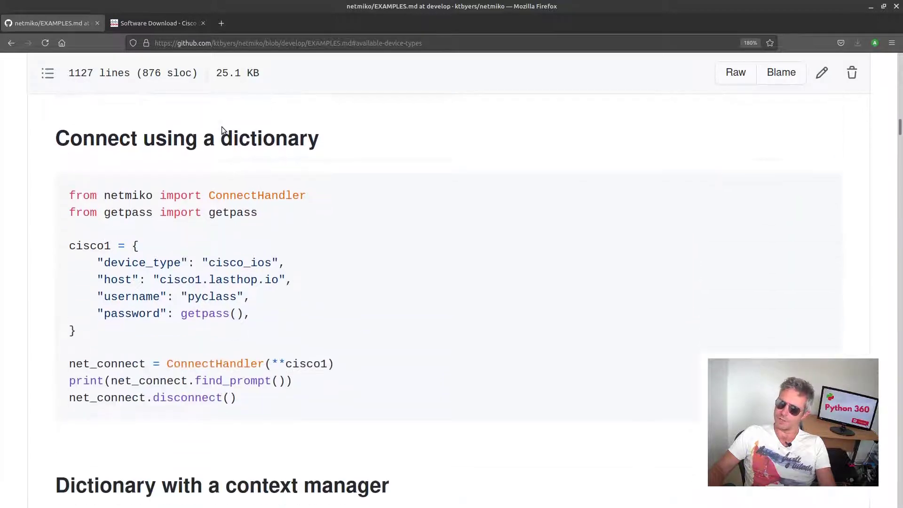
scroll(down, 3)
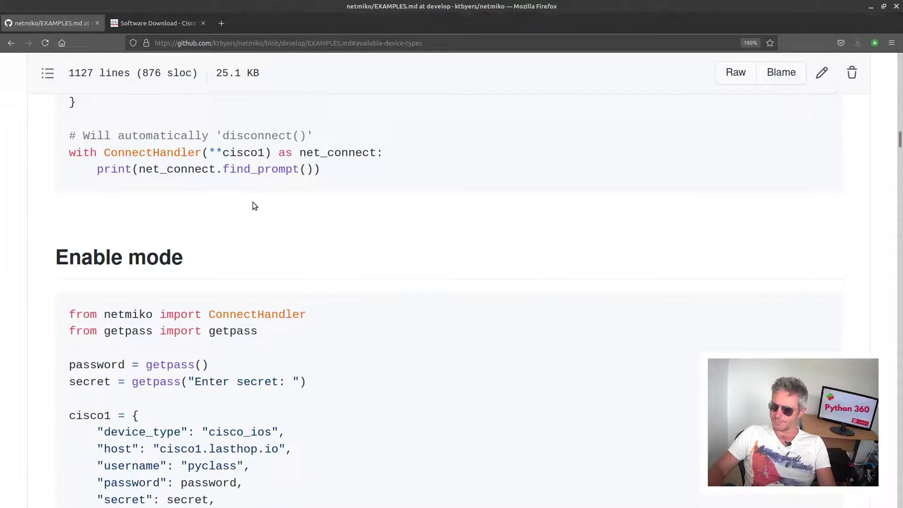
scroll(down, 3)
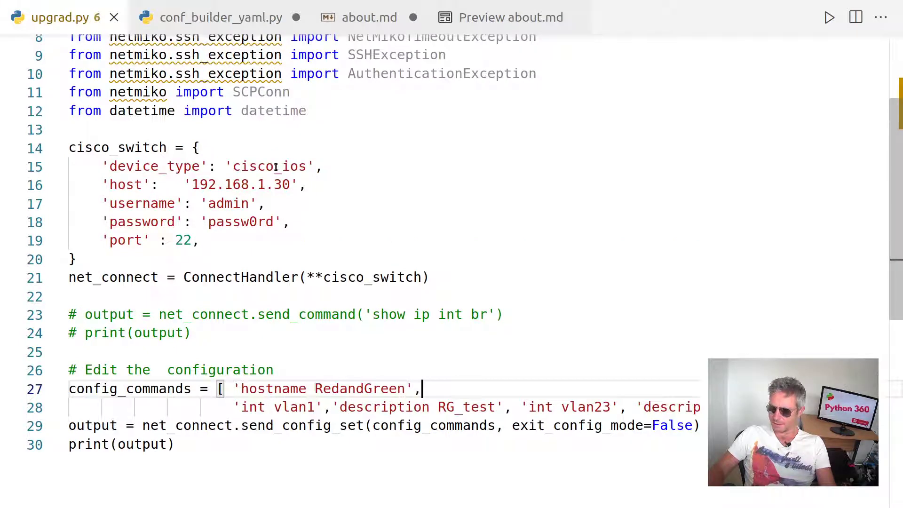
Shorten device_type from 'cisco_ios' to 'cisco' and run the script, producing the unsupported device_type error.
double_click(282, 167)
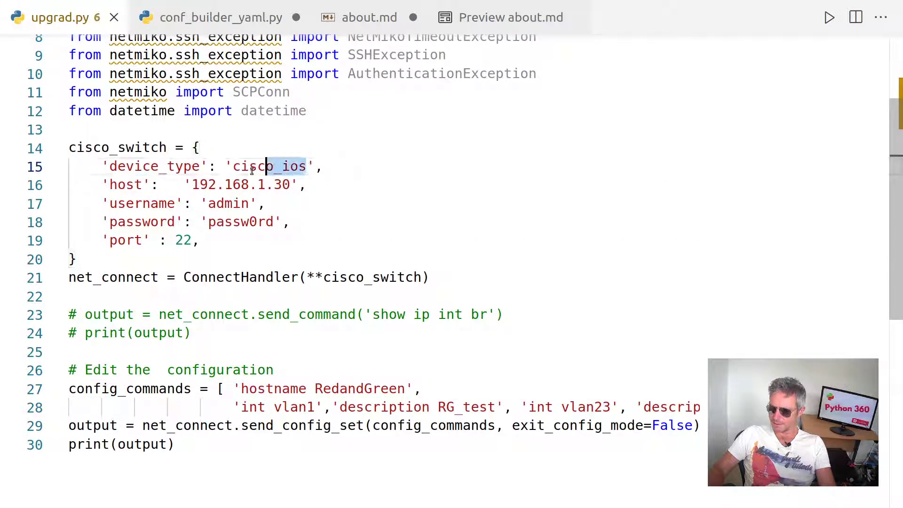
text(=)
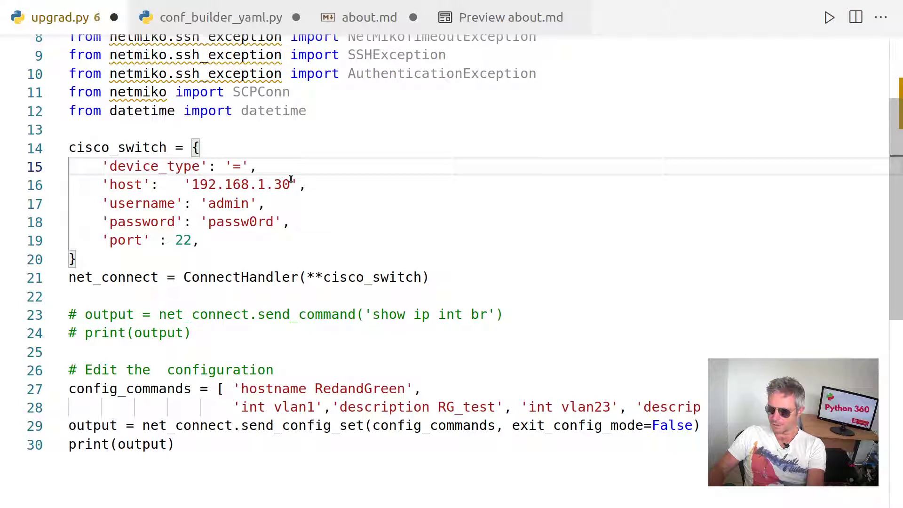
text(cisco_iso)
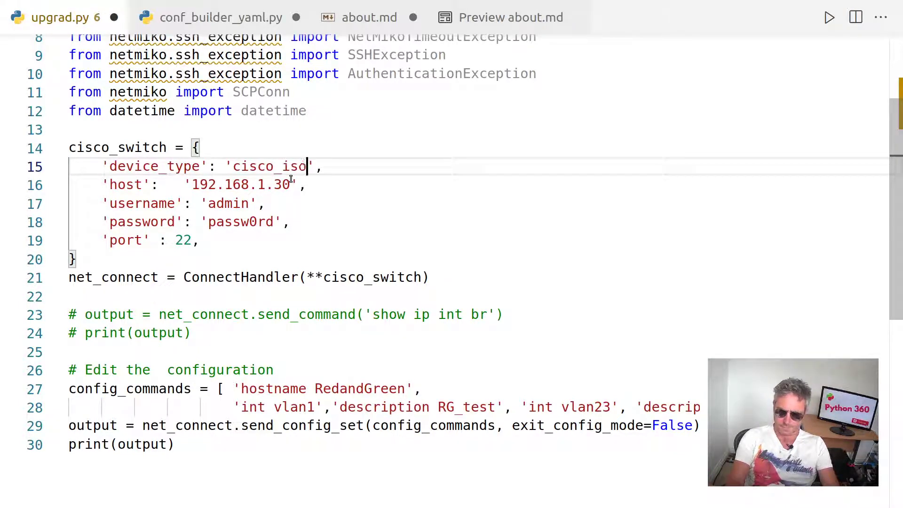
key(Backspace)
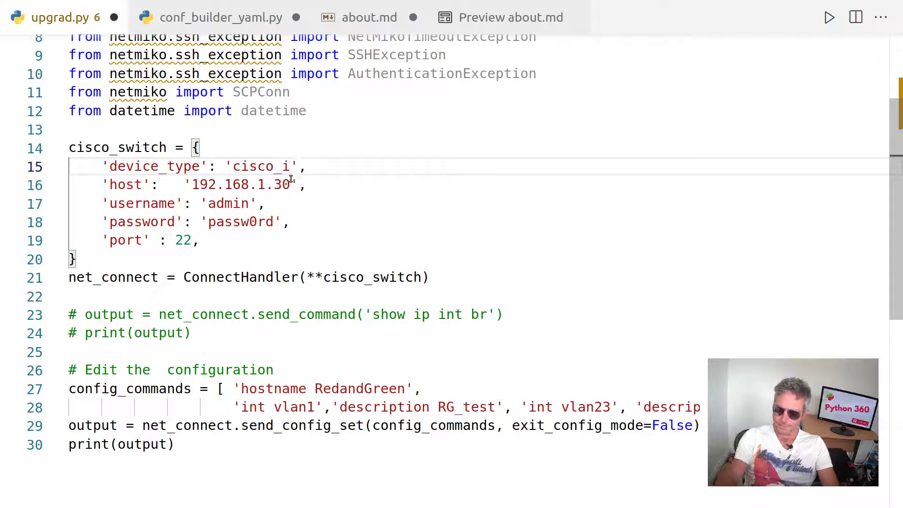
key(BackSpace)
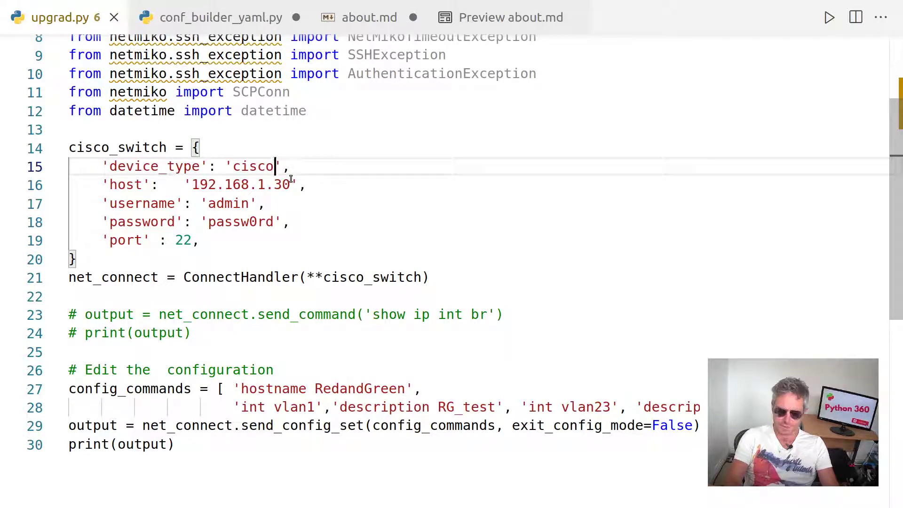
click(831, 17)
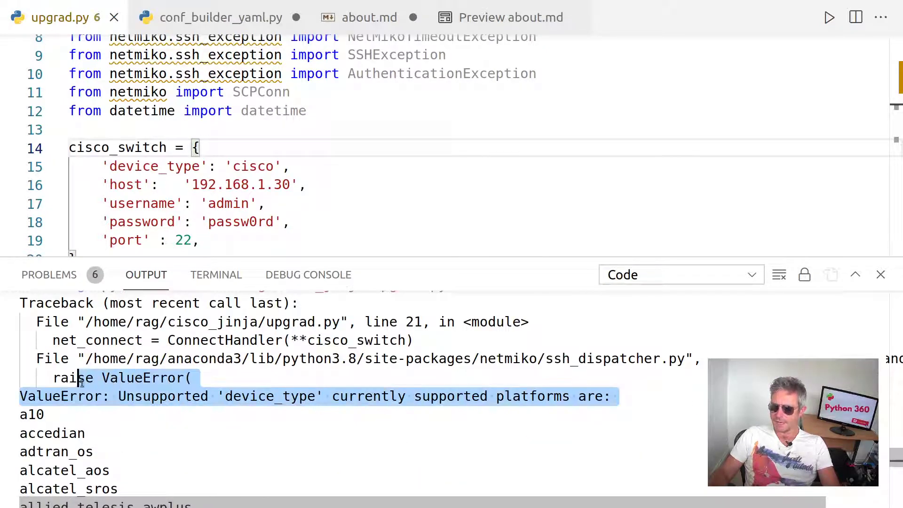
Scroll the Unsupported device_type error's platform list and highlight cisco_ios.
scroll(down, 3)
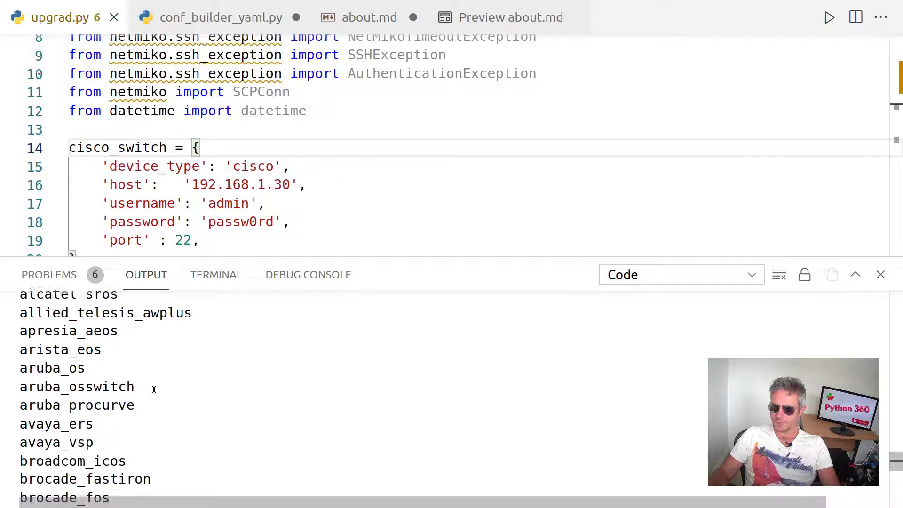
scroll(down, 3)
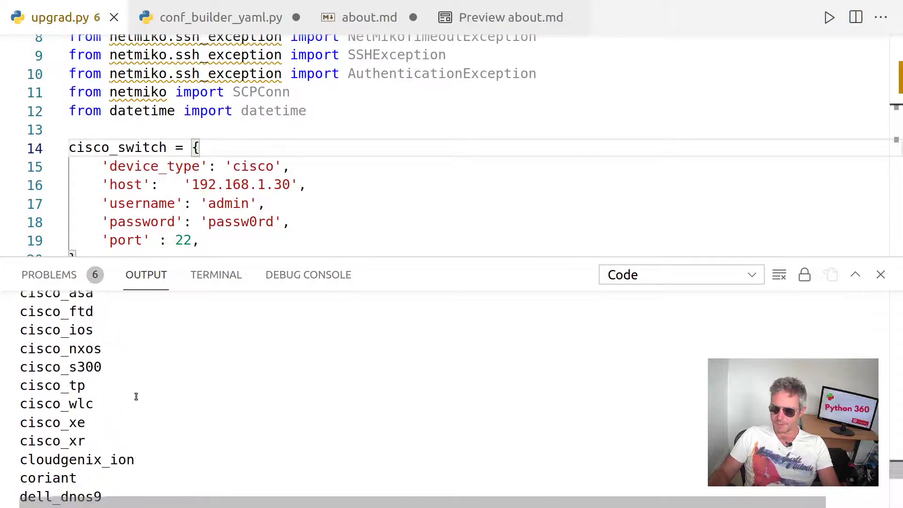
scroll(down, 3)
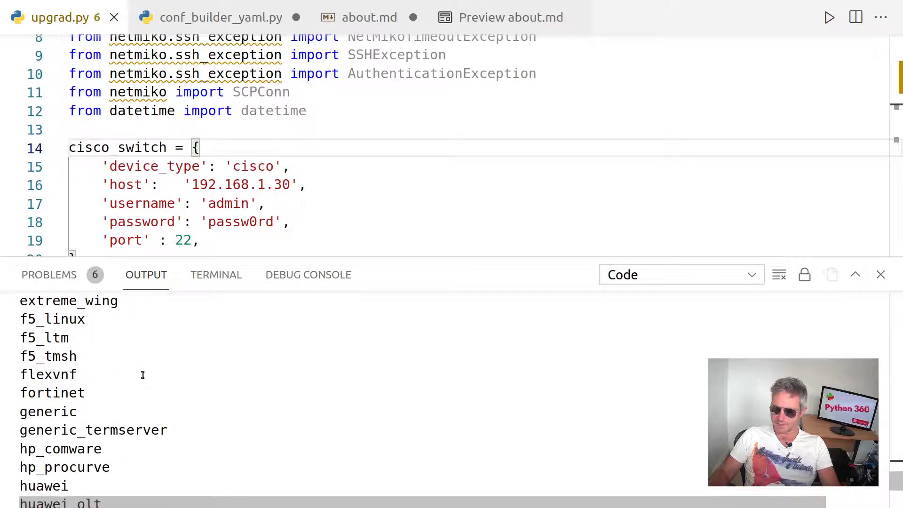
scroll(down, 3)
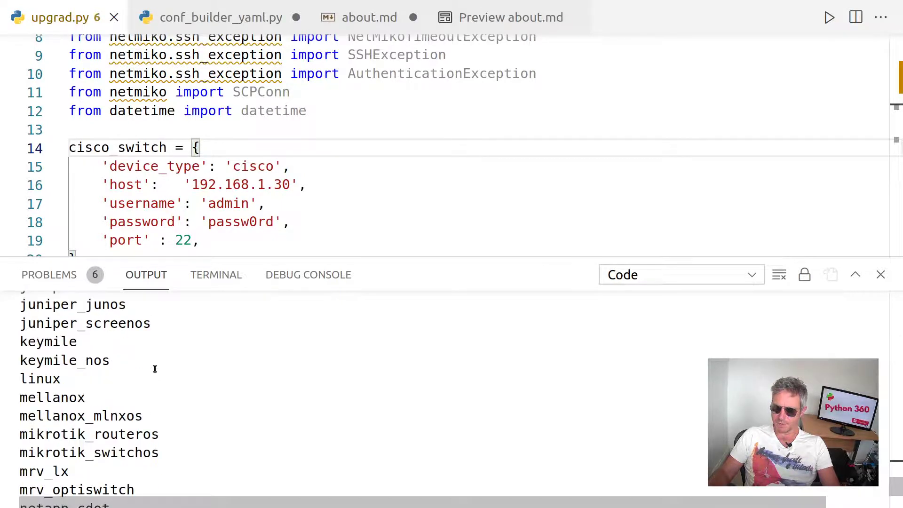
scroll(down, 3)
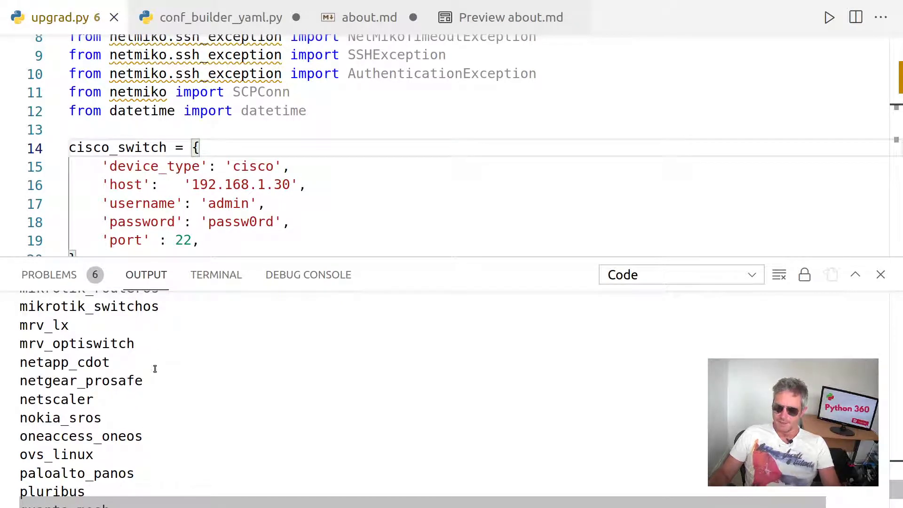
scroll(down, 3)
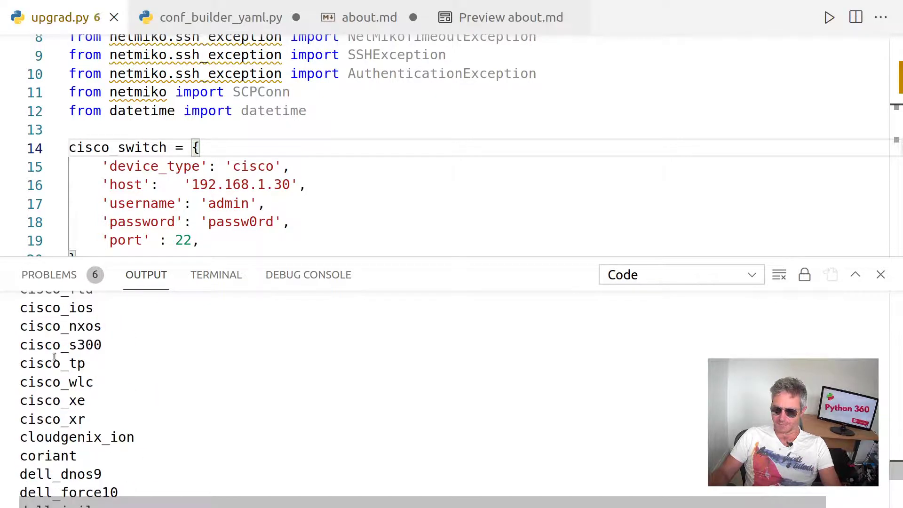
double_click(56, 307)
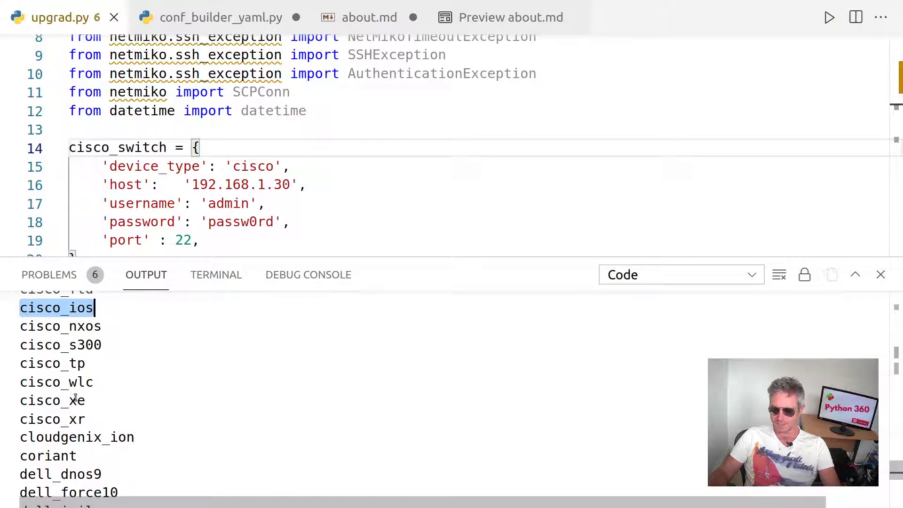
scroll(down, 3)
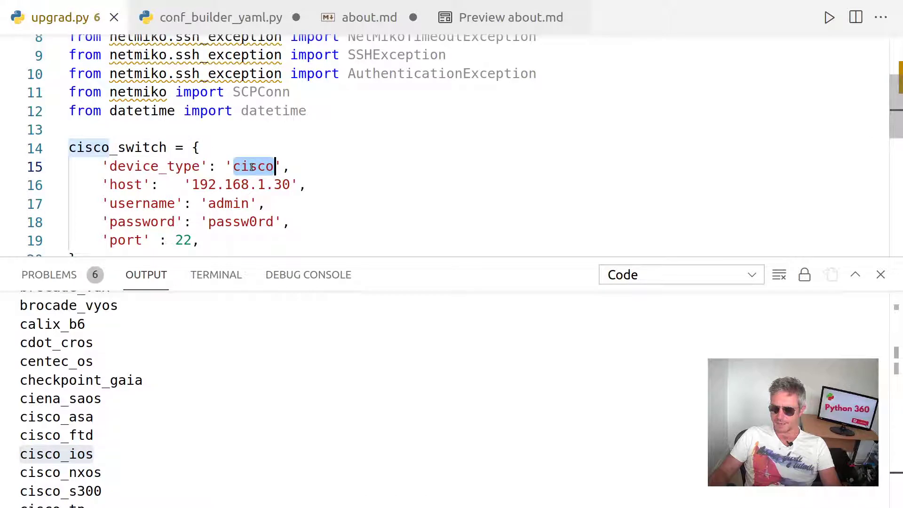
Change device_type to 'cisco_ios', rerun, and view the configure terminal output.
text(_ios)
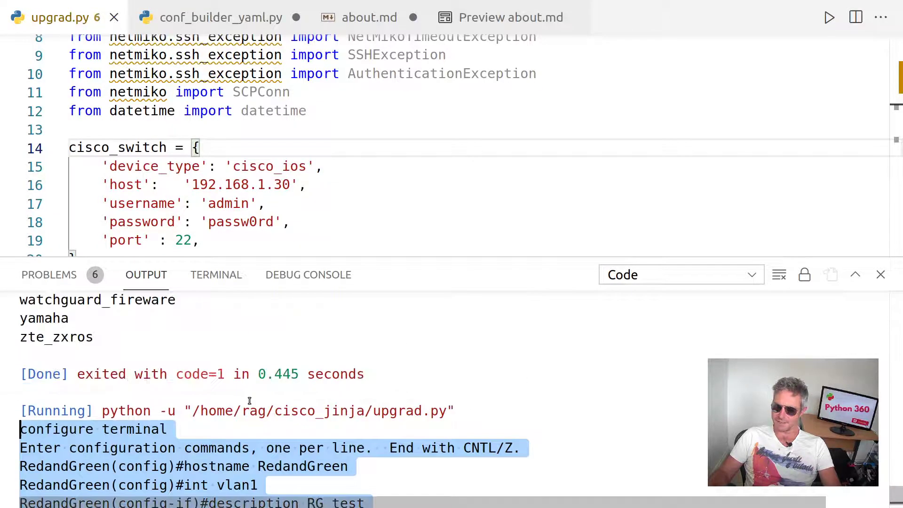
scroll(down, 3)
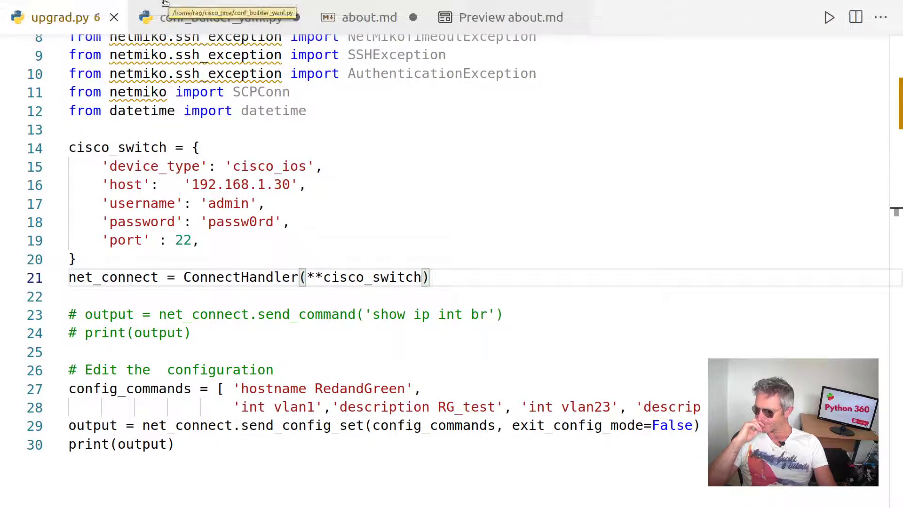
mouse_move(670, 22)
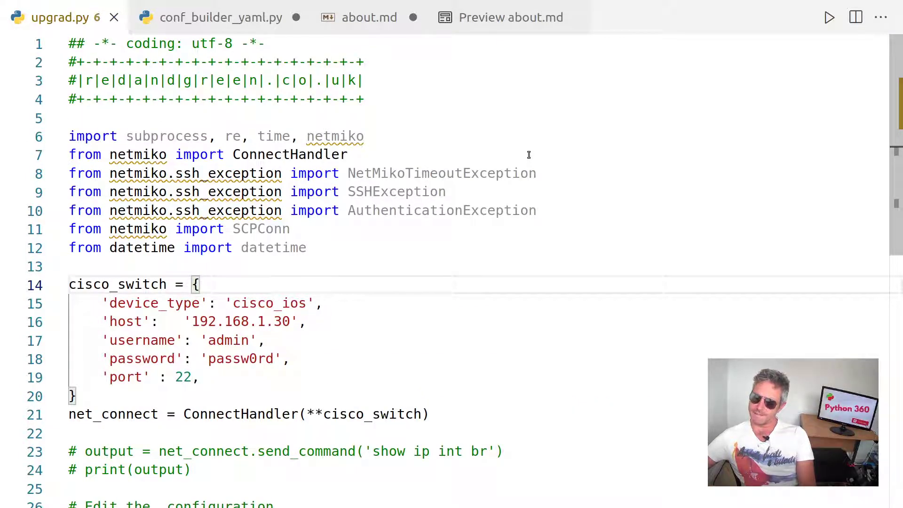
Close the Output panel and scroll upgrad.py to the top.
scroll(down, 3)
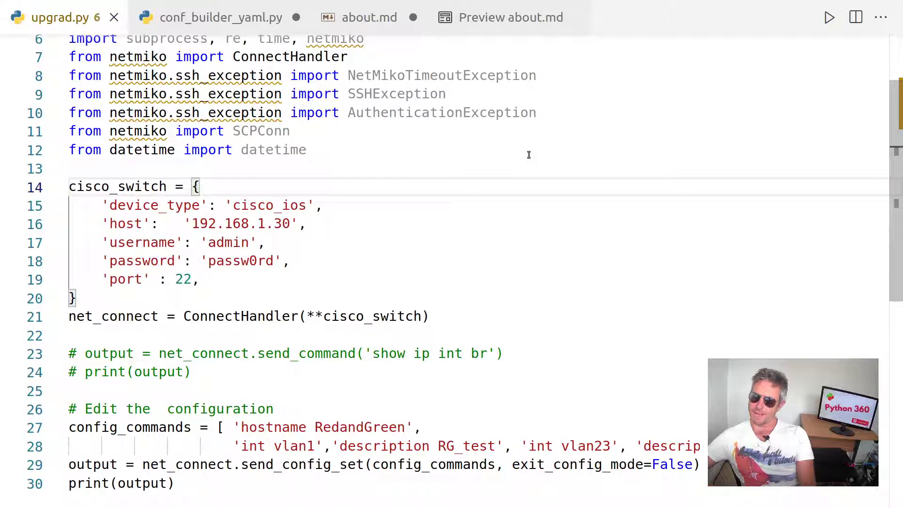